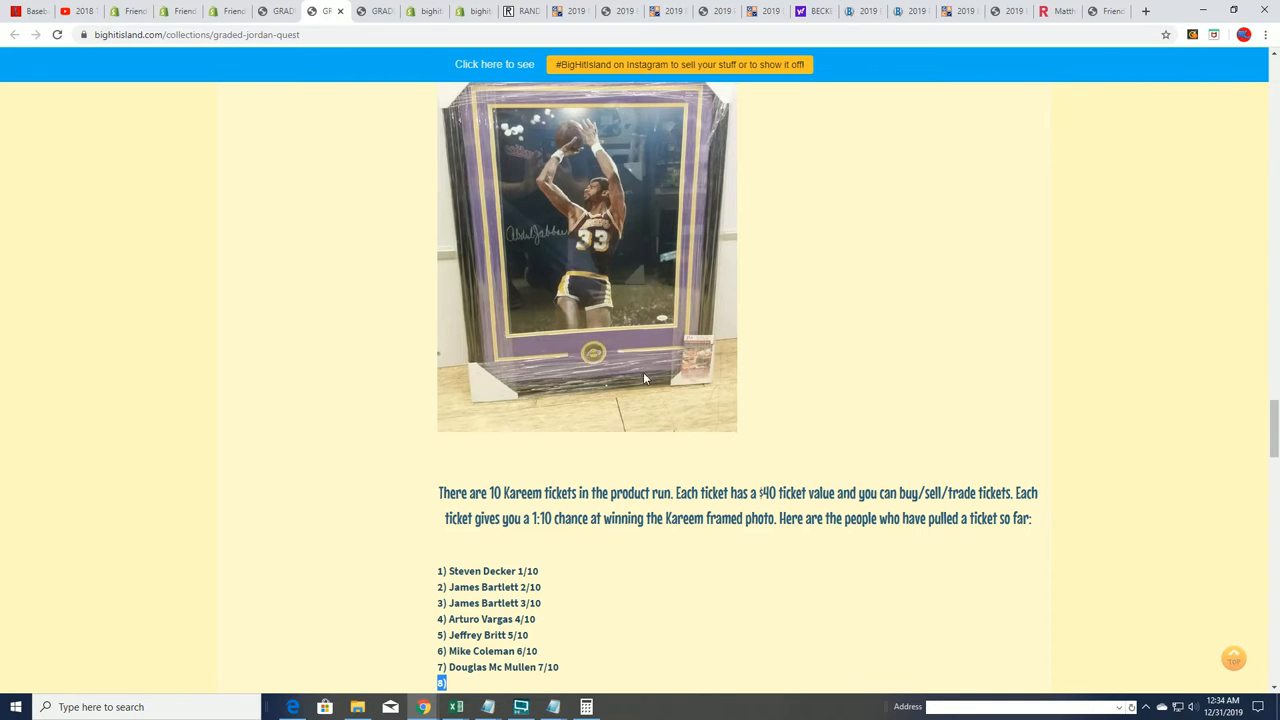
Step: Scroll the Graded Jordan Quest page through the Kareem and Magic ticket holder lists
{"action": "scroll", "scroll_direction": "down", "scroll_amount": 3}
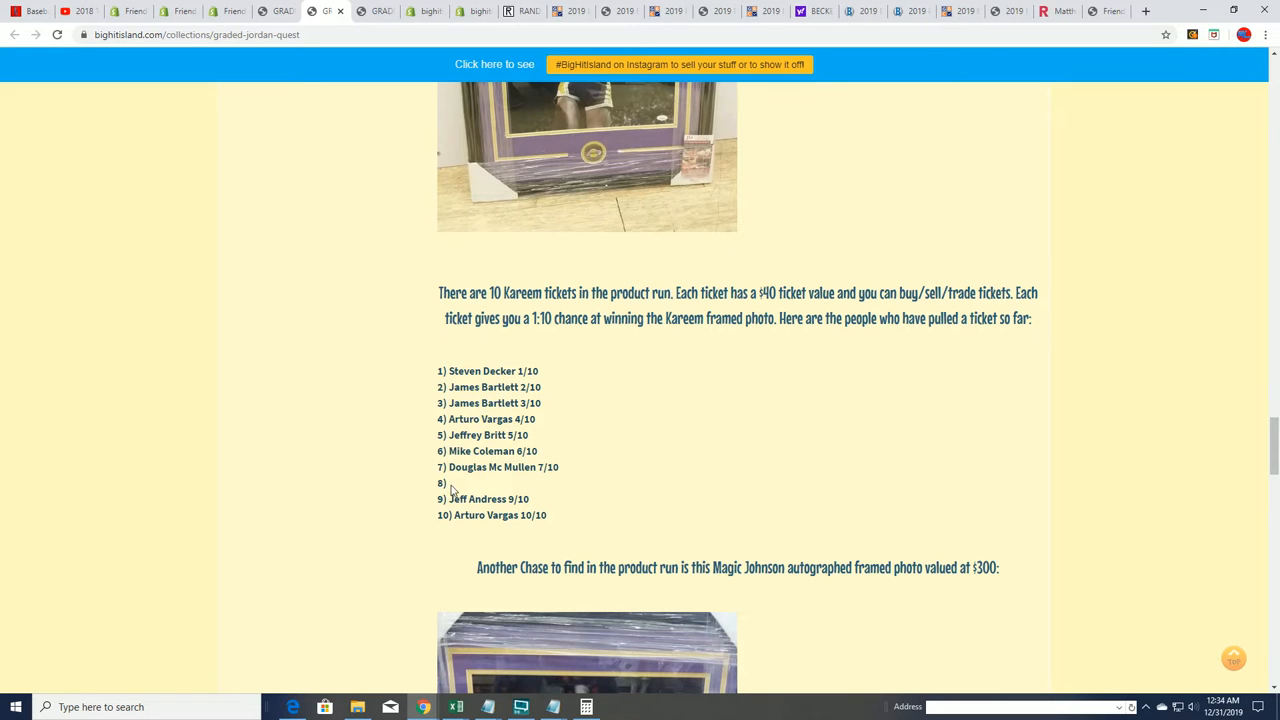
{"action": "double_click", "coordinate": [441, 483]}
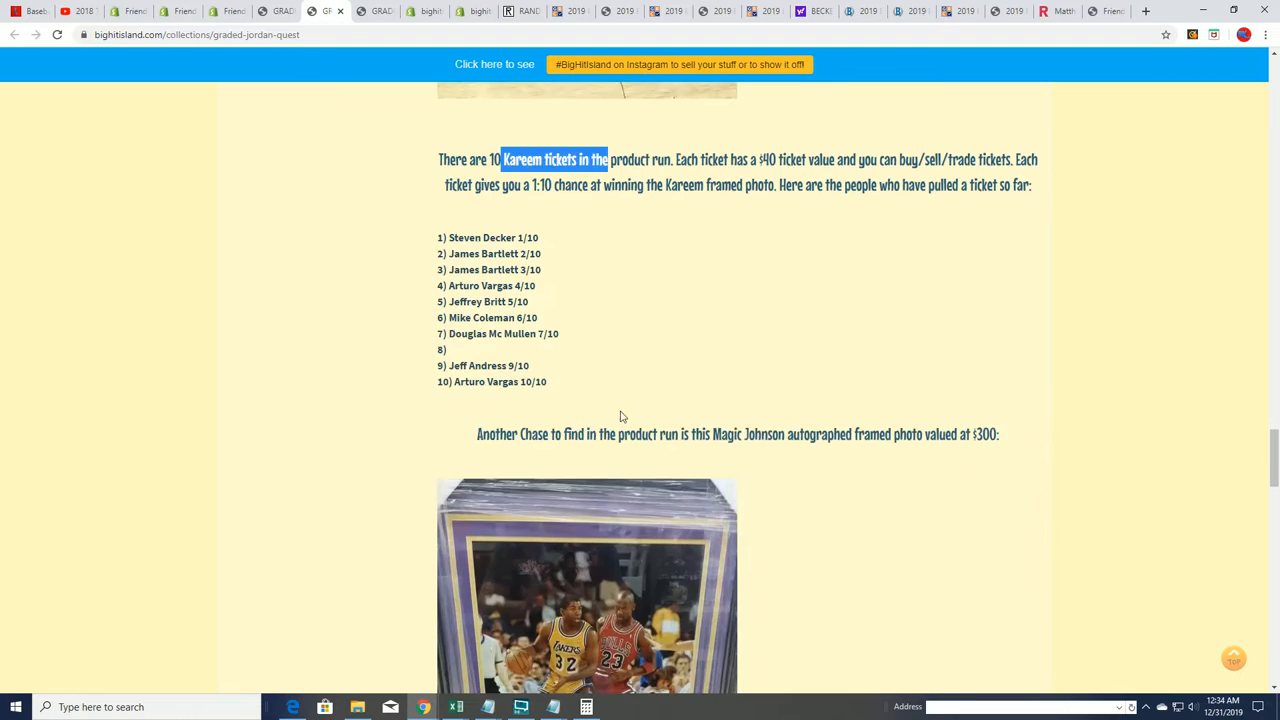
{"action": "scroll", "scroll_direction": "down", "scroll_amount": 3}
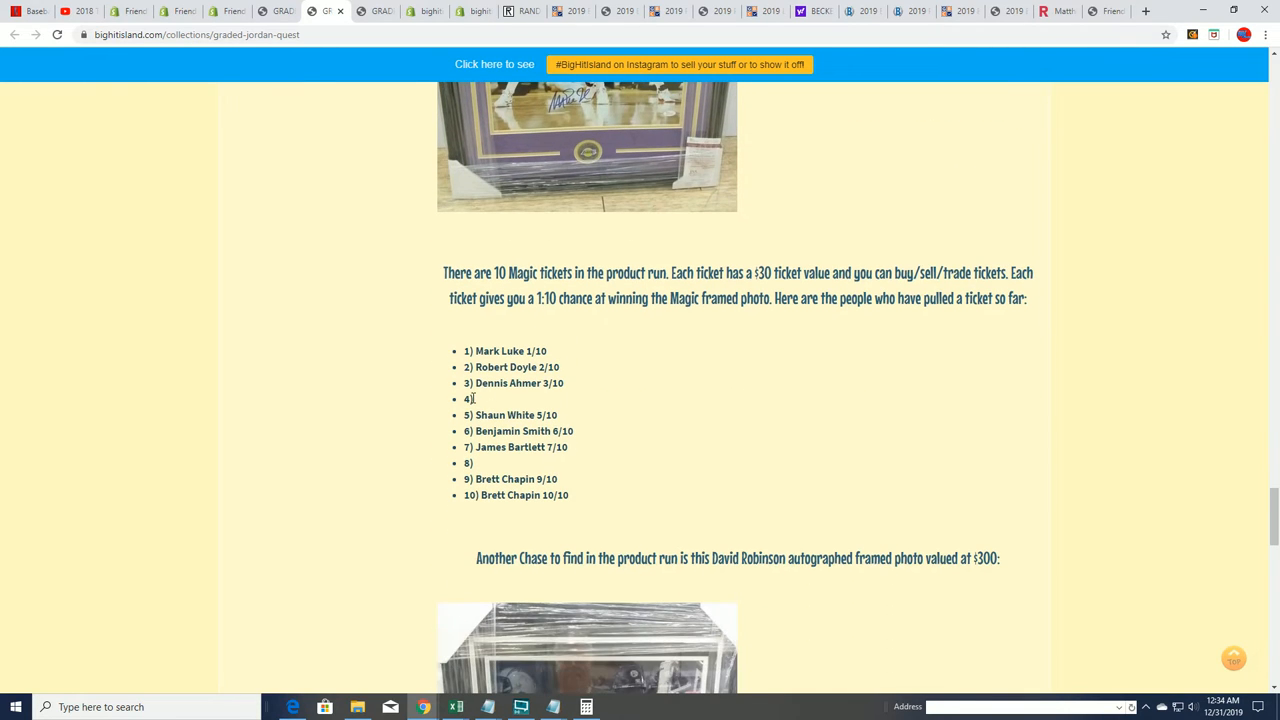
{"action": "scroll", "scroll_direction": "down", "scroll_amount": 3}
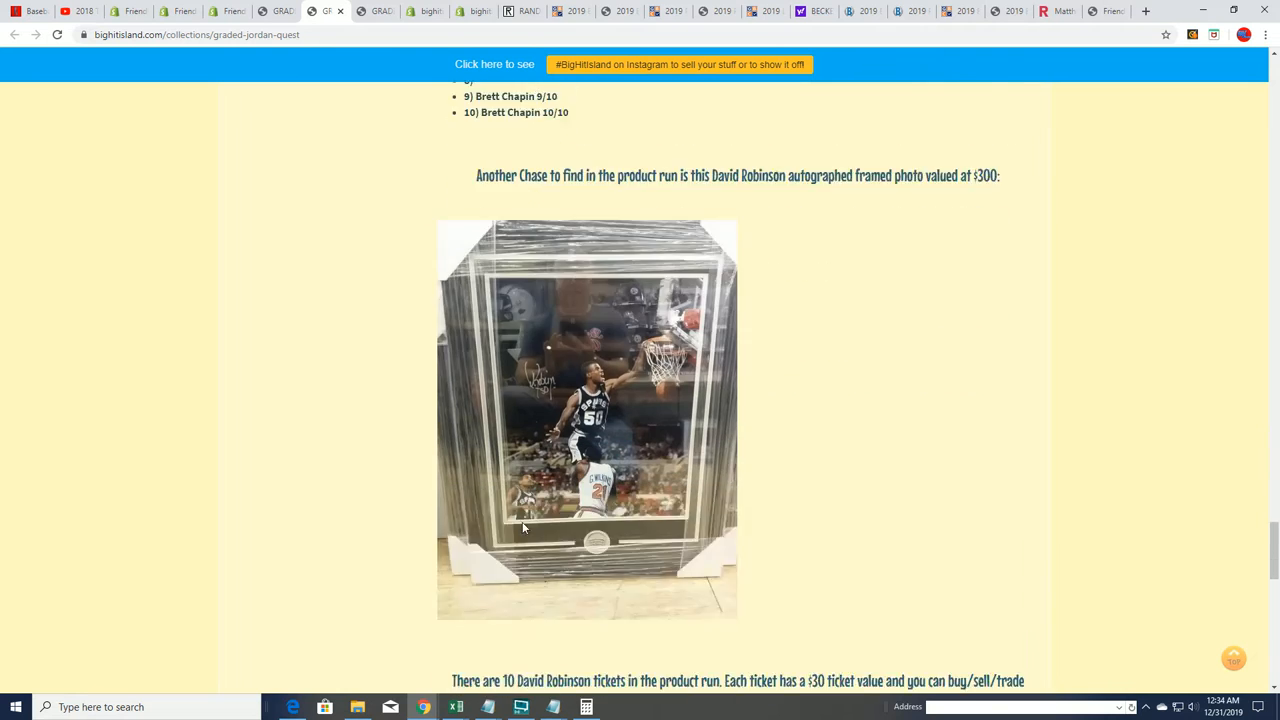
{"action": "scroll", "scroll_direction": "down", "scroll_amount": 3}
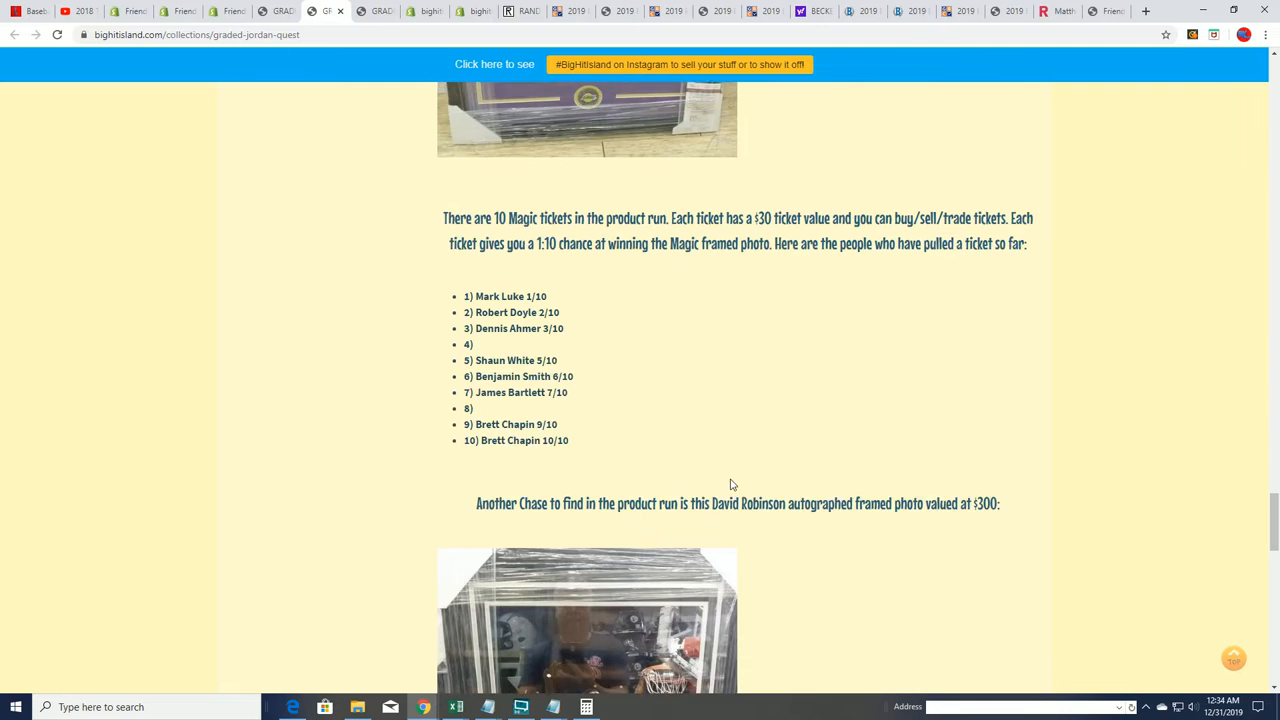
Step: Continue down past the Dr. J ticket list to the Steph Curry section
{"action": "scroll", "scroll_direction": "down", "scroll_amount": 3}
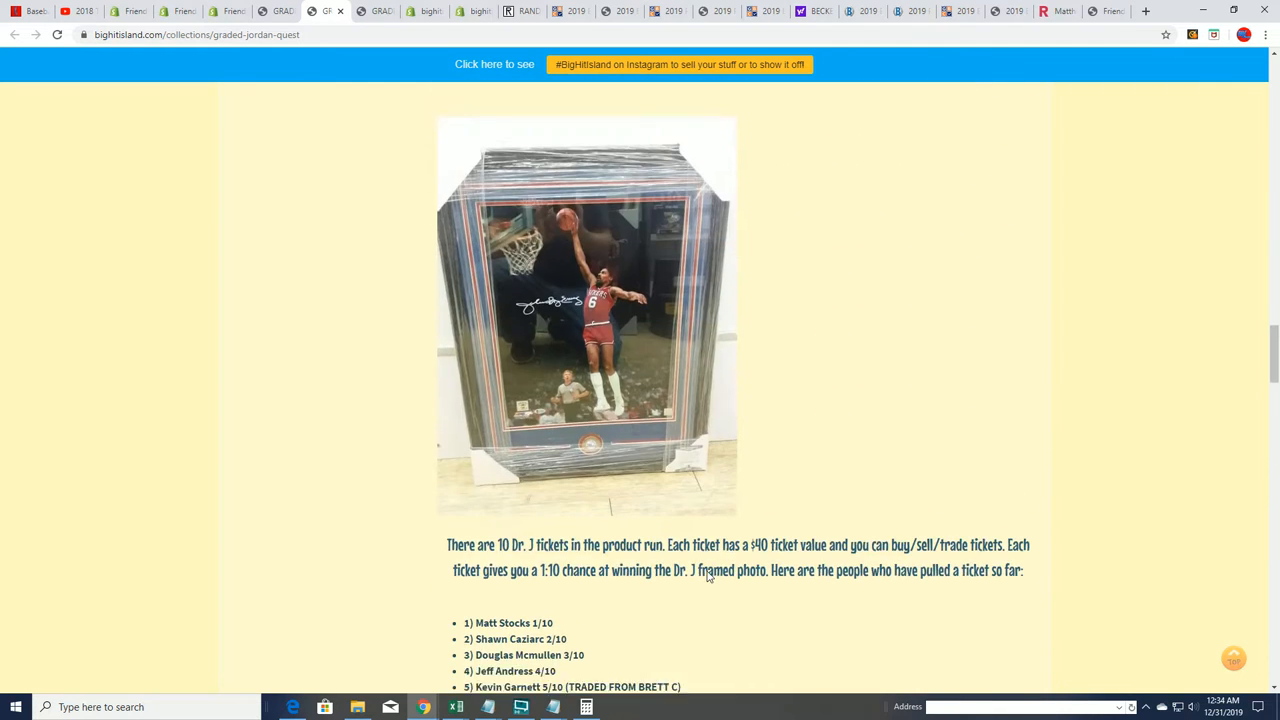
{"action": "scroll", "scroll_direction": "down", "scroll_amount": 3}
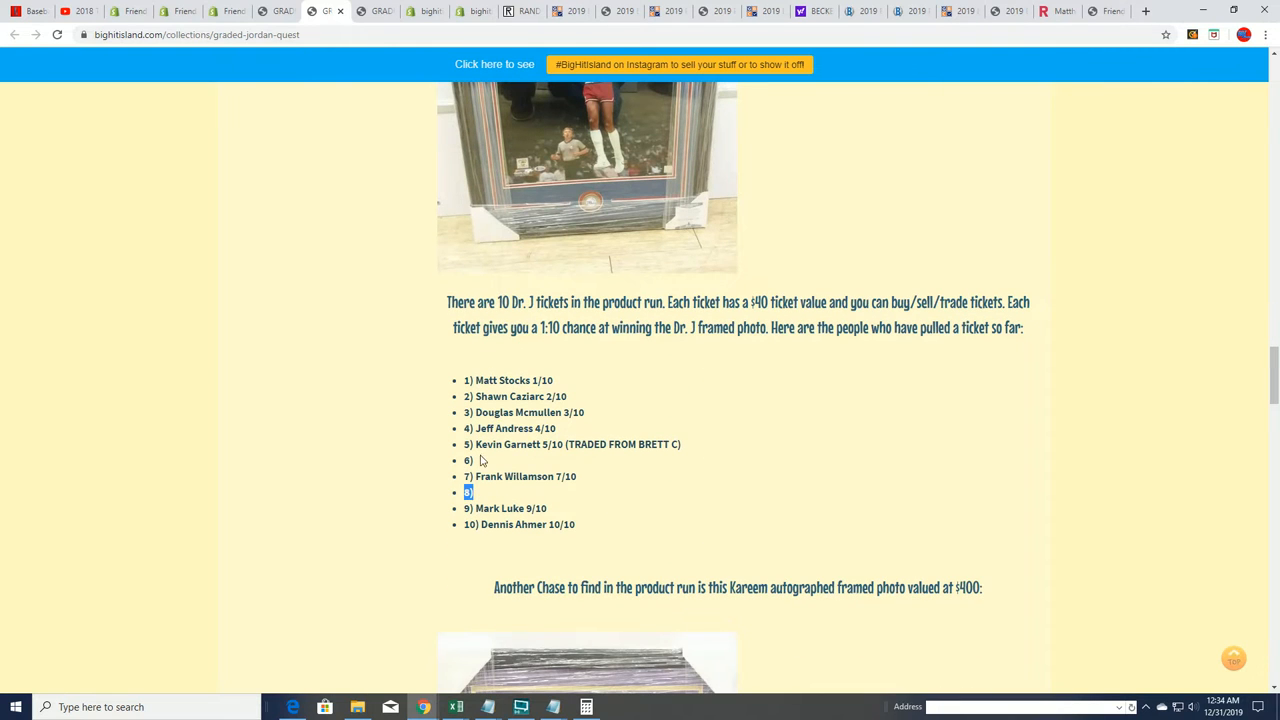
{"action": "scroll", "scroll_direction": "down", "scroll_amount": 3}
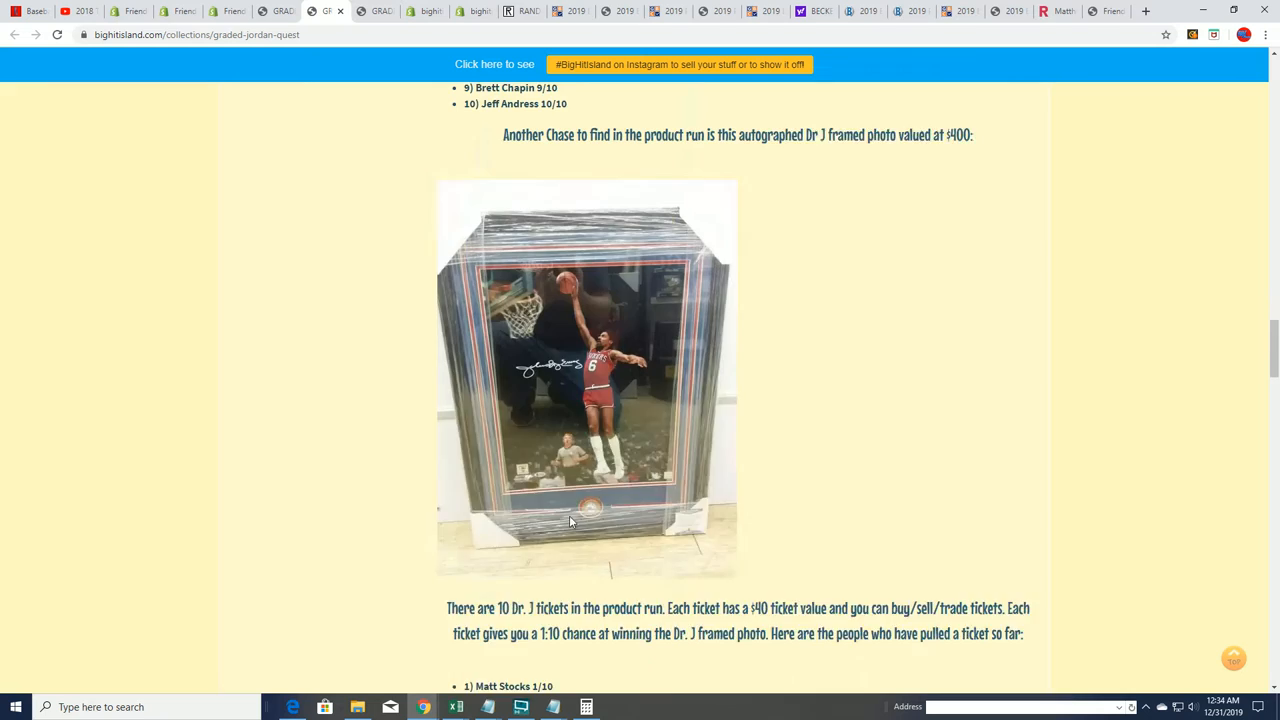
{"action": "scroll", "scroll_direction": "down", "scroll_amount": 3}
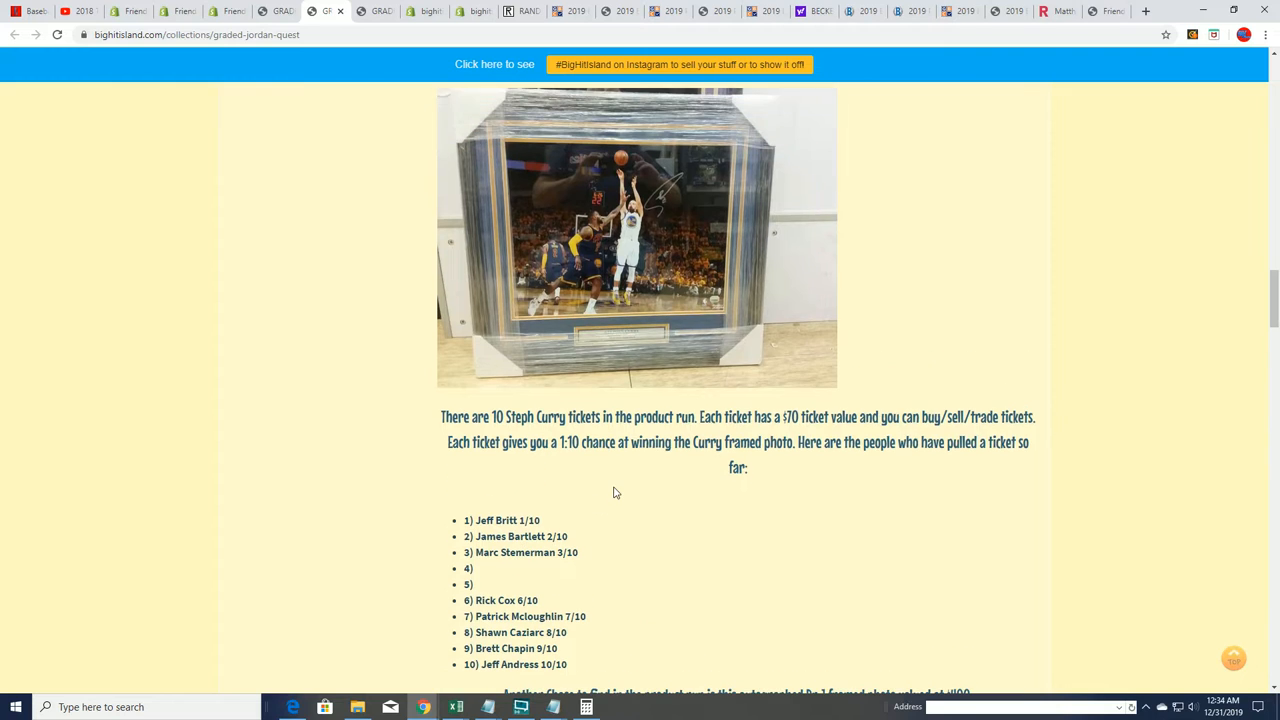
{"action": "double_click", "coordinate": [467, 584]}
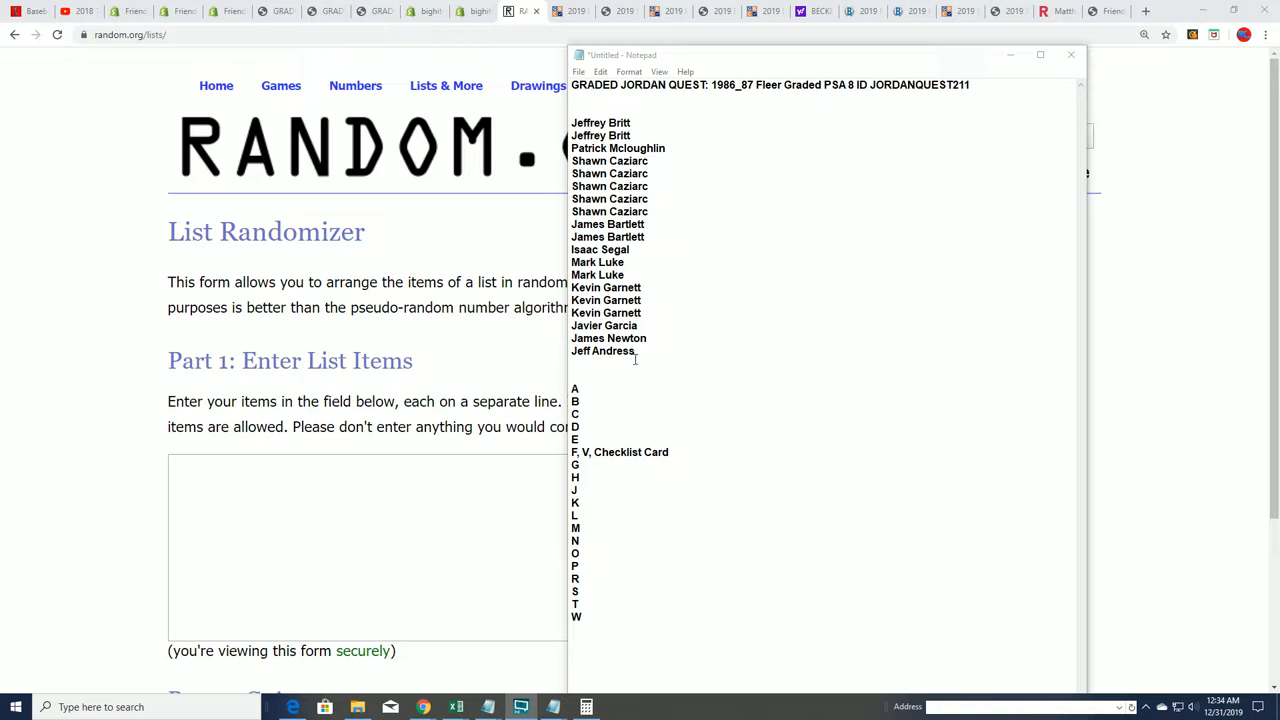
Step: Bring up the copy options on the Graded Jordan Quest notes text in Notepad
{"action": "right_click", "coordinate": [683, 143]}
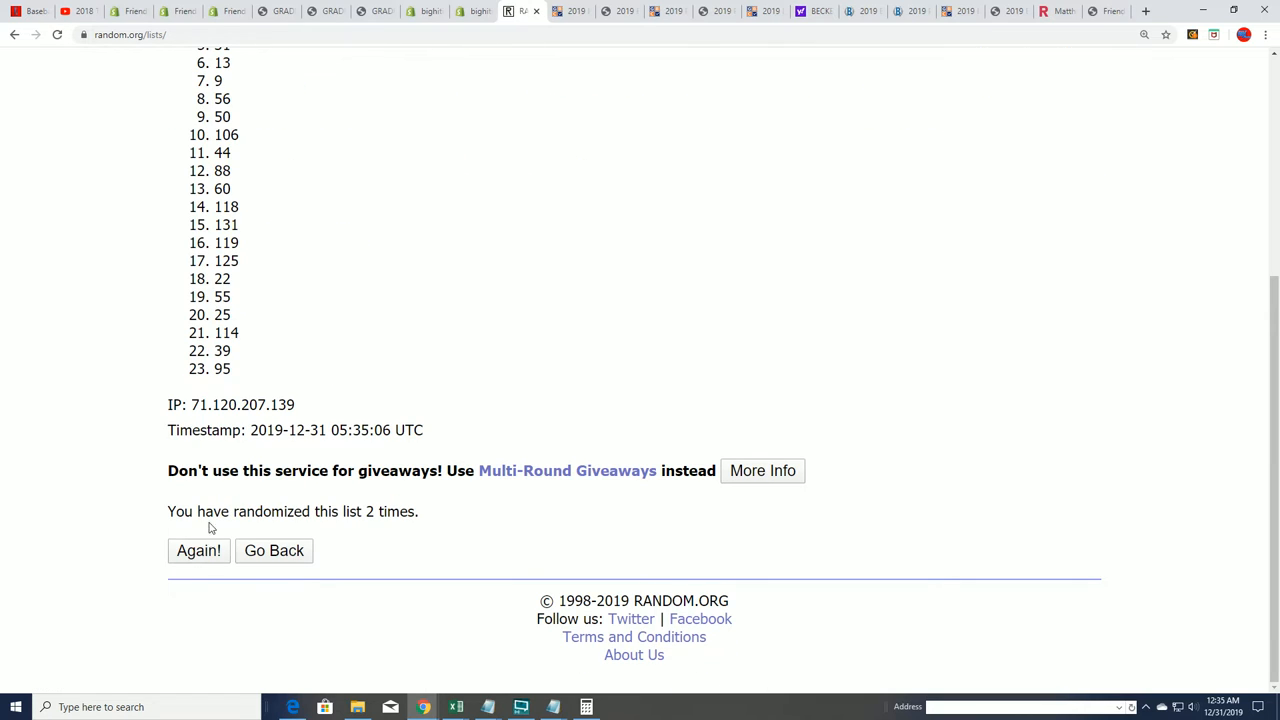
Step: Reshuffle the 23-number list five more times with Again! for a sixth random order
{"action": "left_click", "coordinate": [198, 551]}
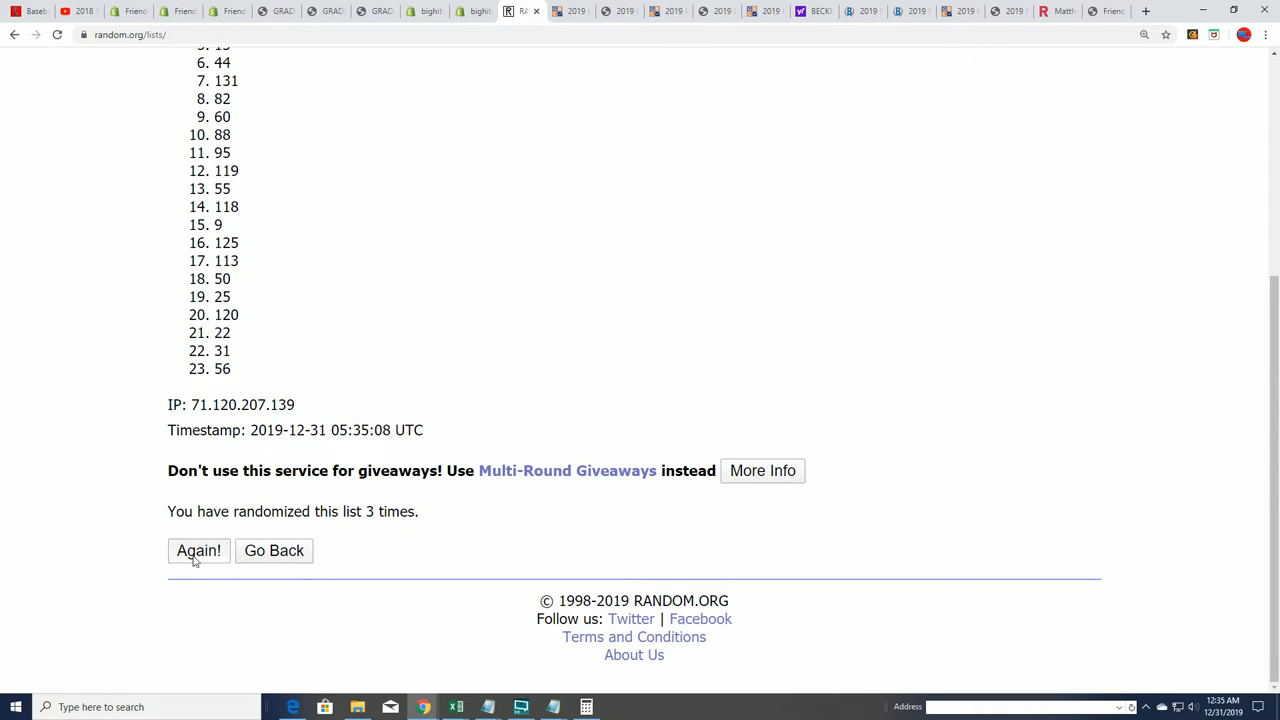
{"action": "left_click", "coordinate": [198, 551]}
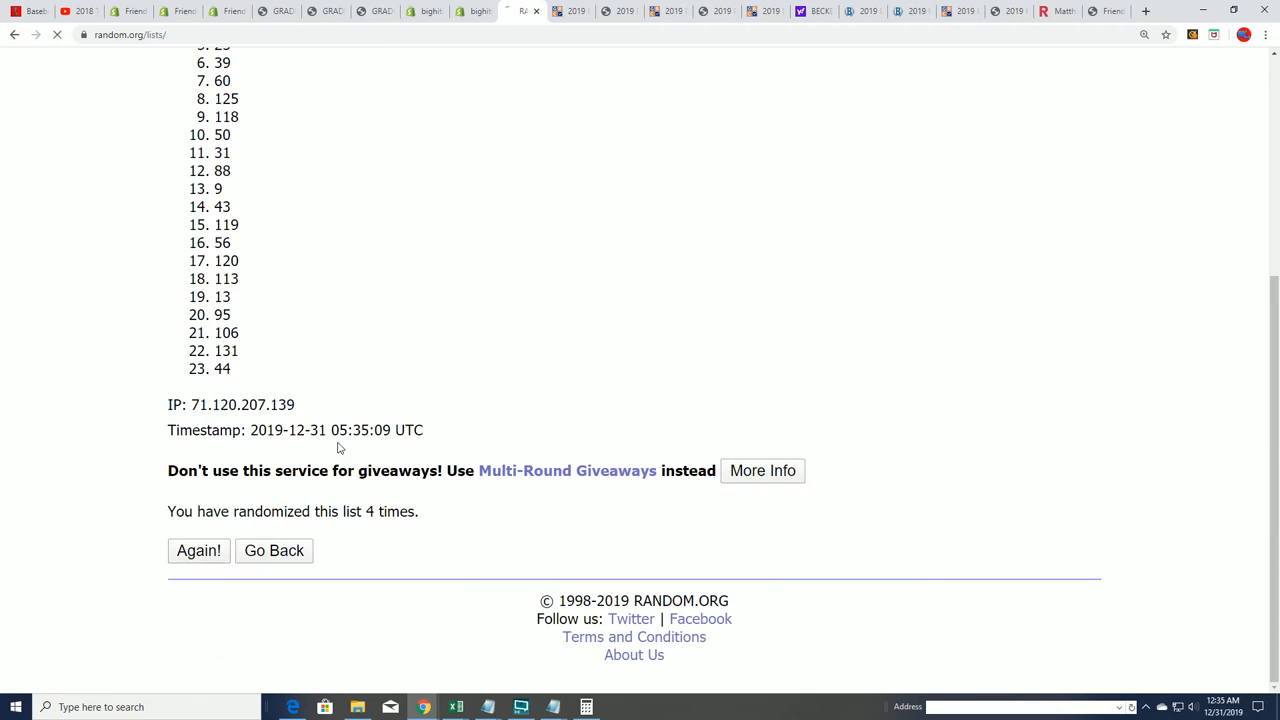
{"action": "left_click", "coordinate": [198, 551]}
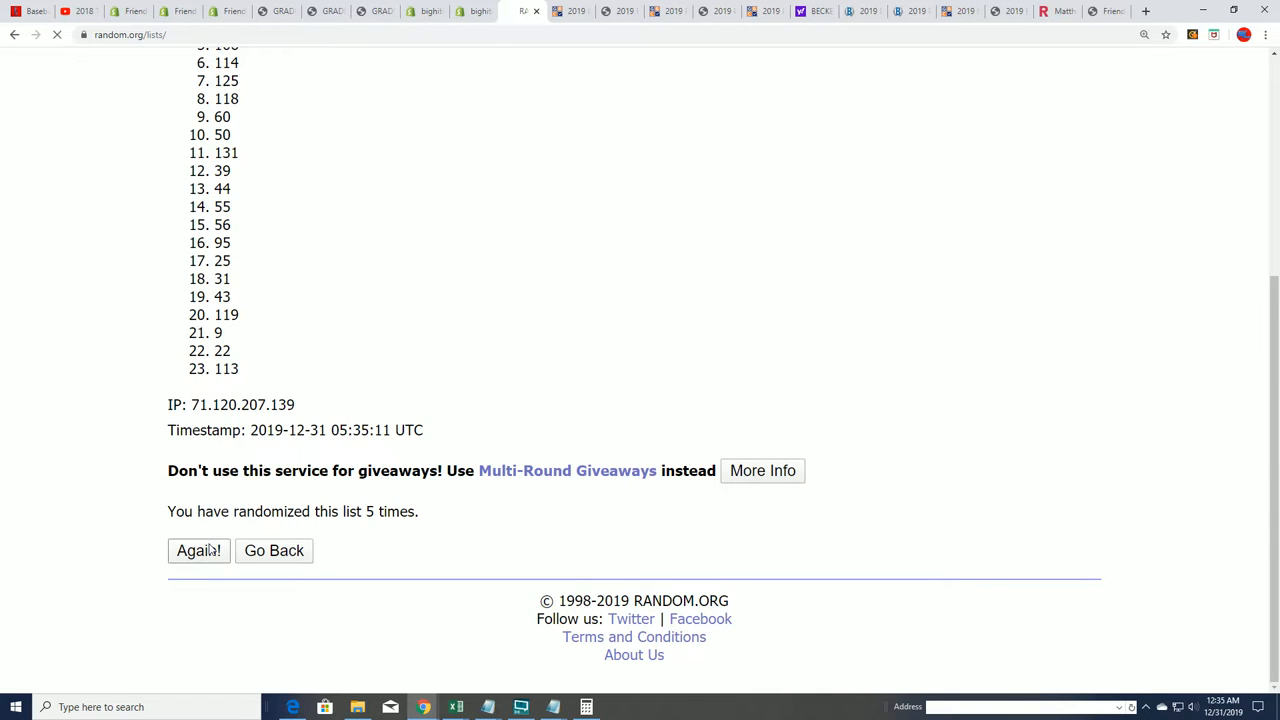
{"action": "left_click", "coordinate": [198, 551]}
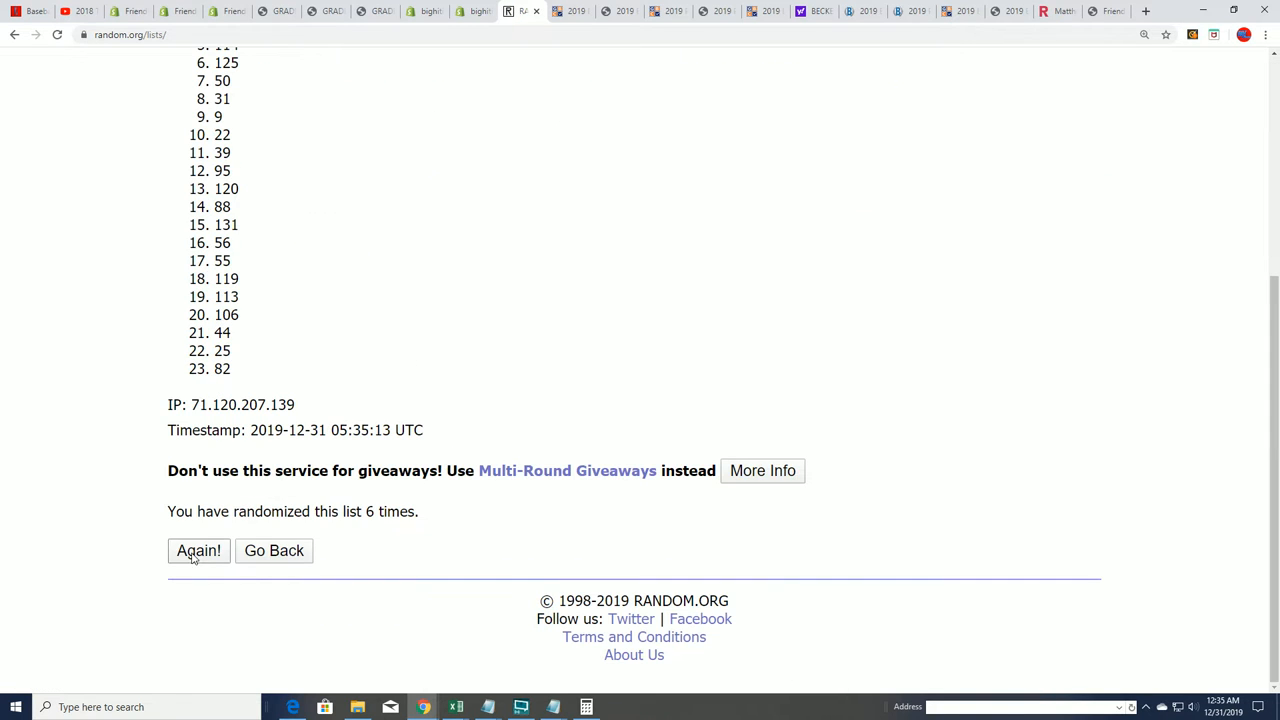
{"action": "left_click", "coordinate": [198, 551]}
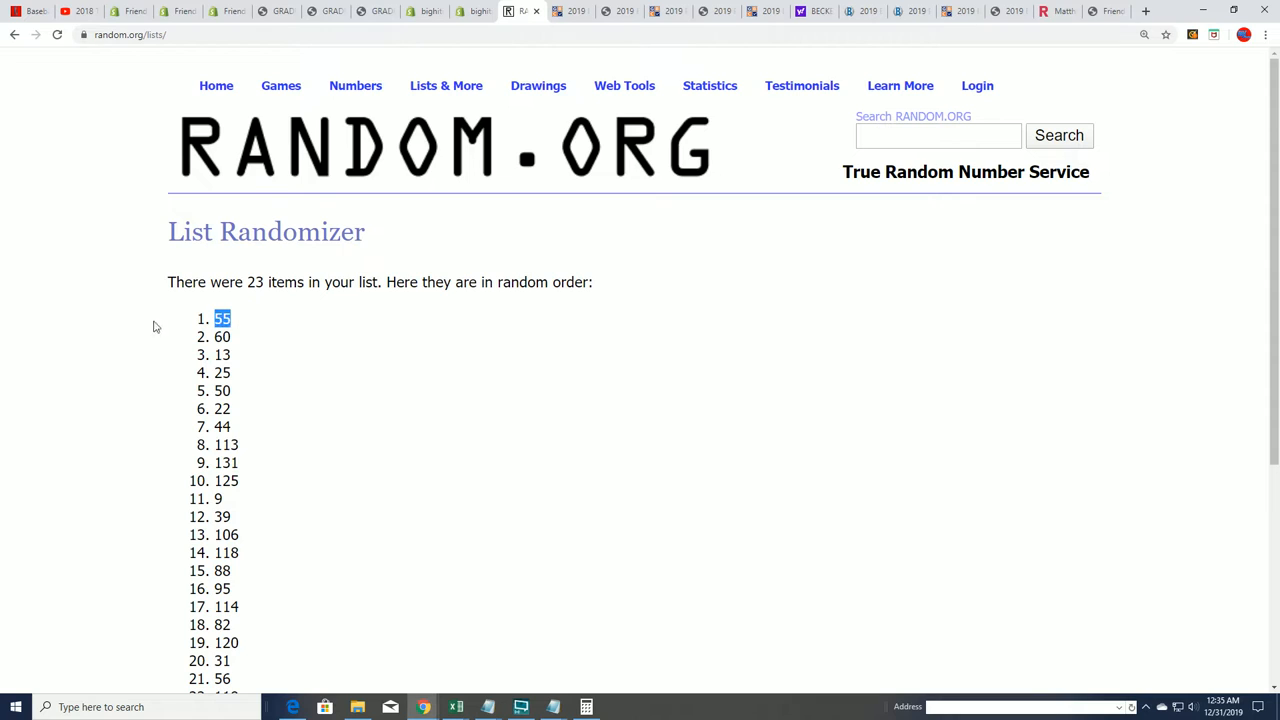
{"action": "mouse_move", "coordinate": [251, 318]}
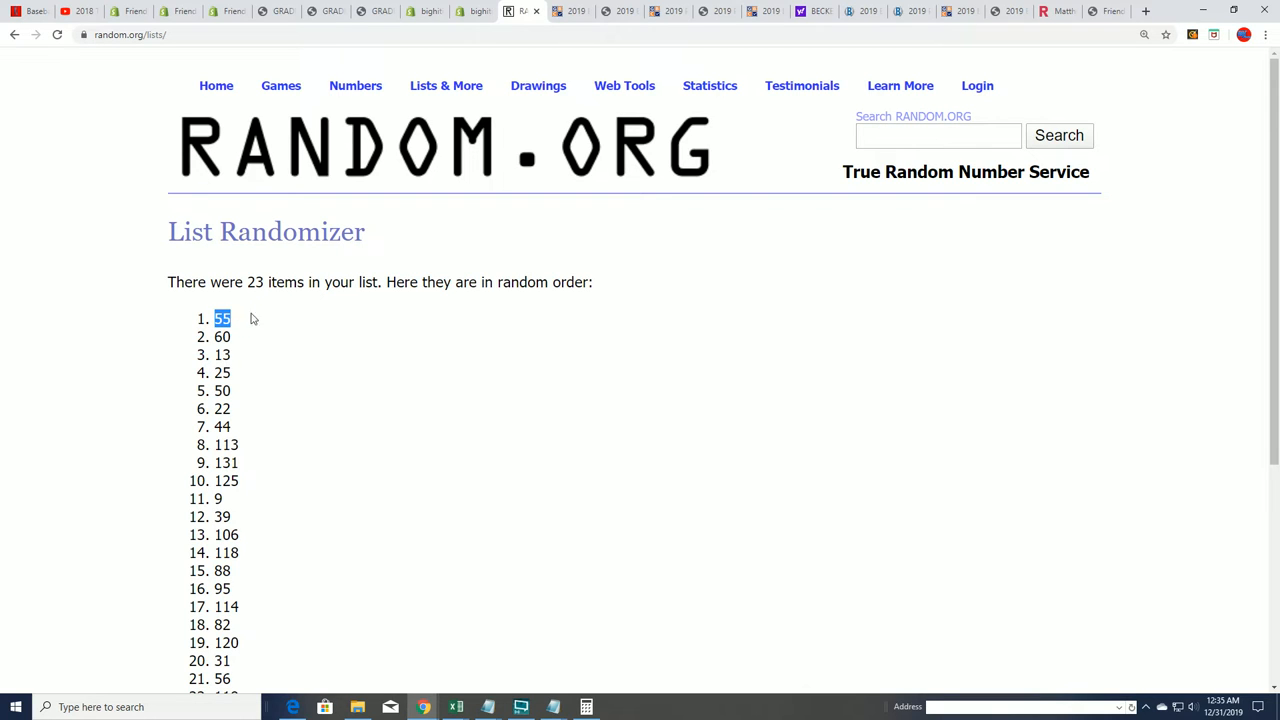
{"action": "scroll", "scroll_direction": "down", "scroll_amount": 3}
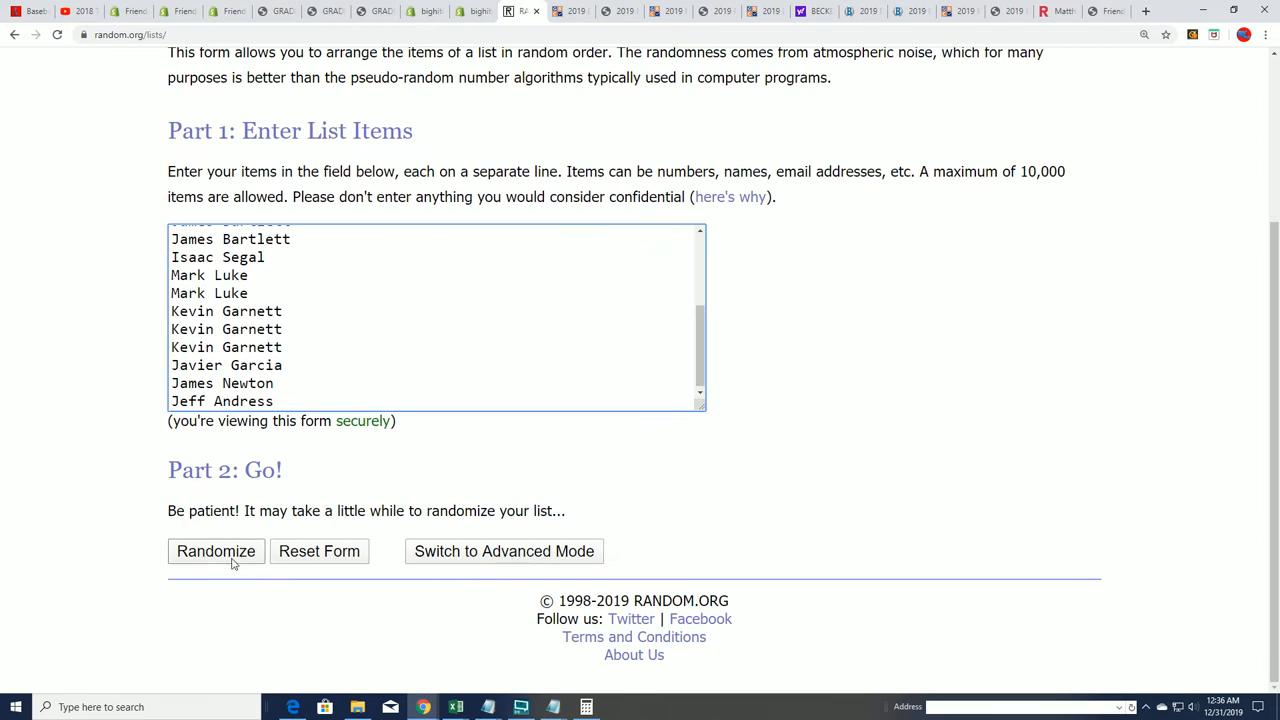
Step: Randomize the 19 owner names and reshuffle them until randomized six times
{"action": "left_click", "coordinate": [216, 551]}
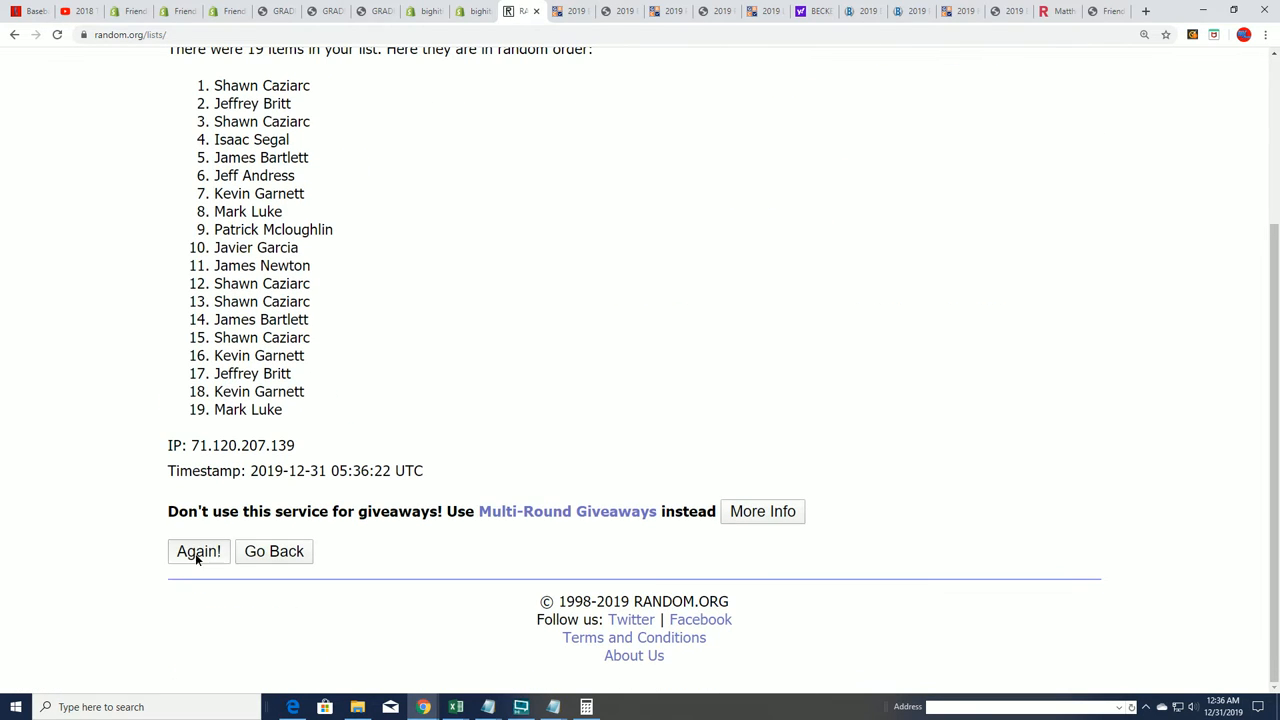
{"action": "left_click", "coordinate": [198, 552]}
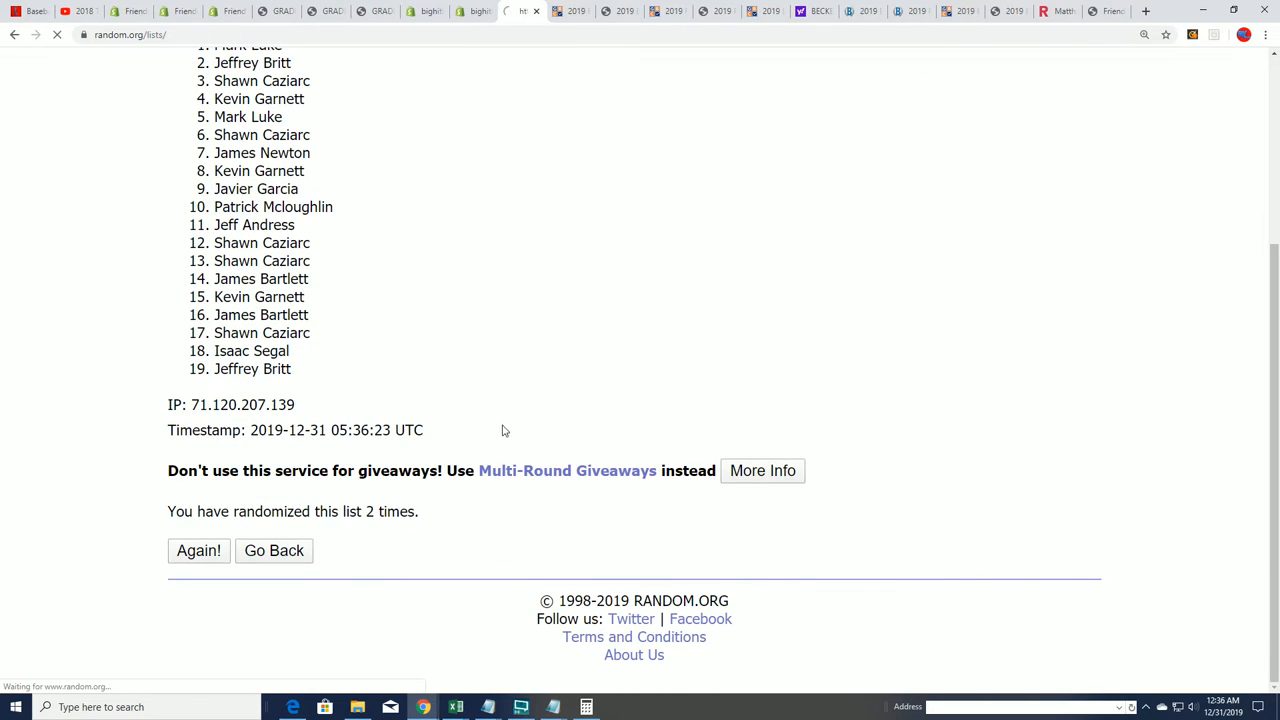
{"action": "left_click", "coordinate": [198, 551]}
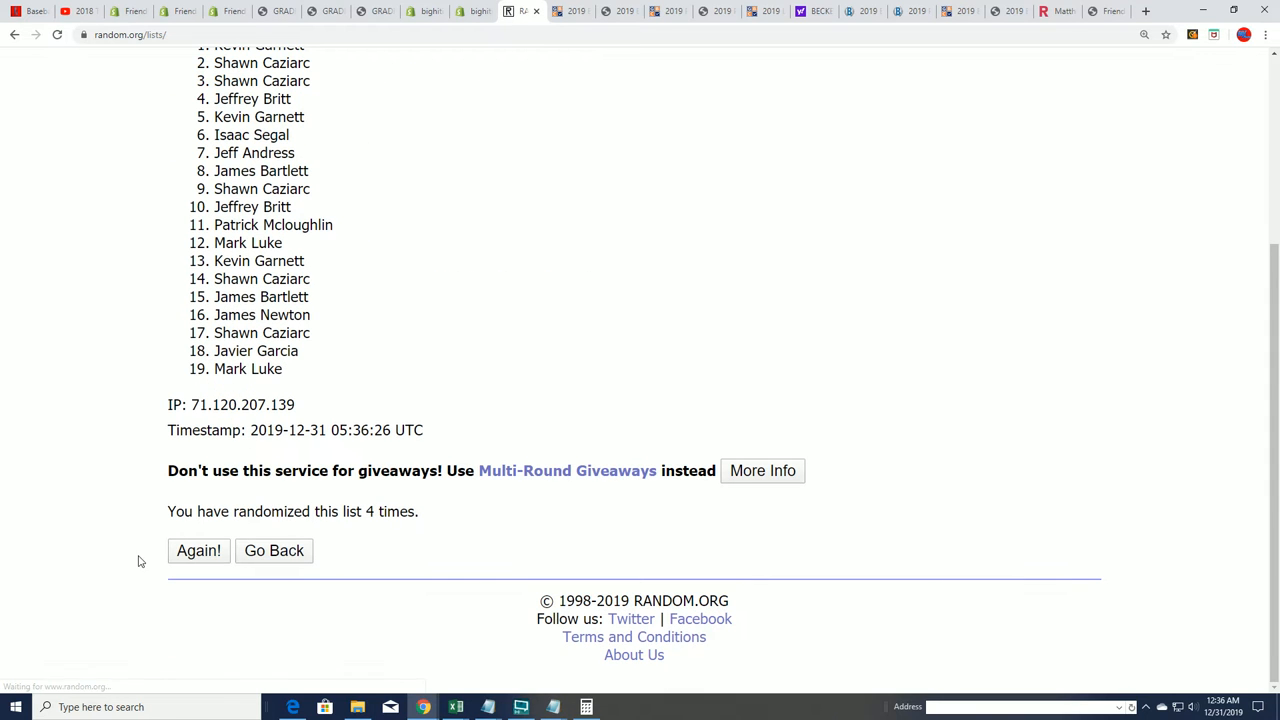
{"action": "left_click", "coordinate": [198, 551]}
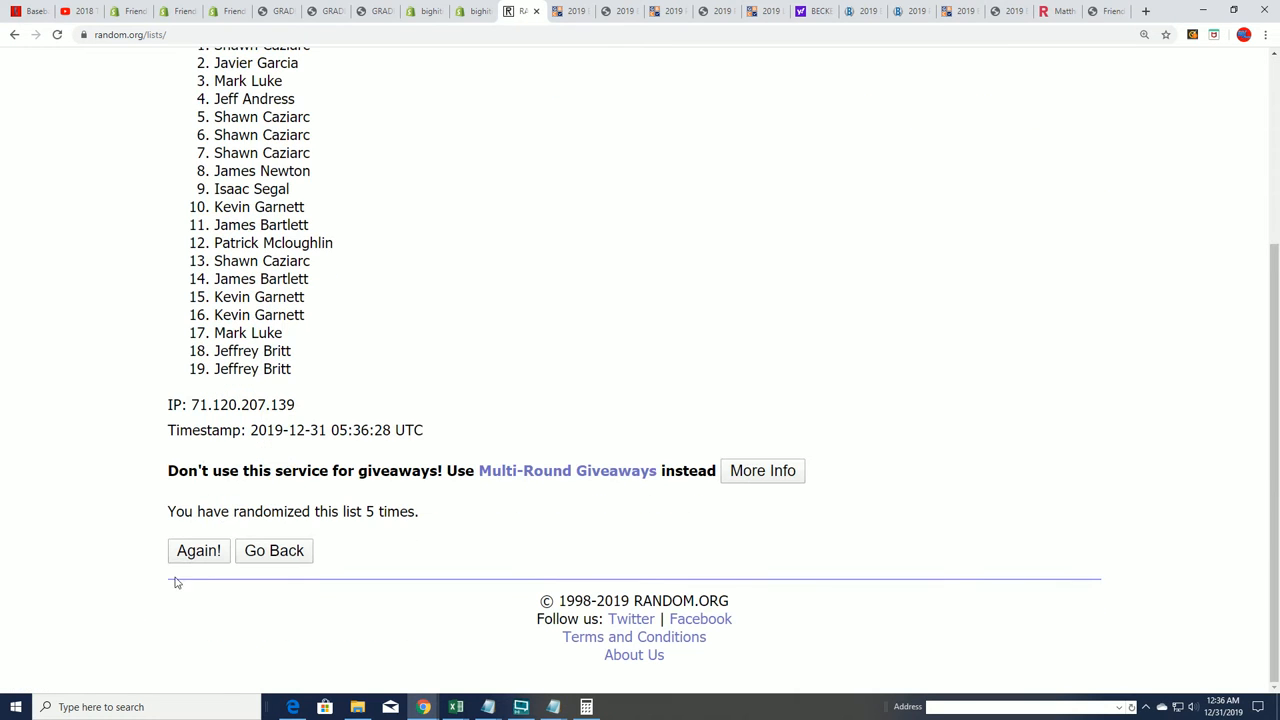
{"action": "left_click", "coordinate": [198, 551]}
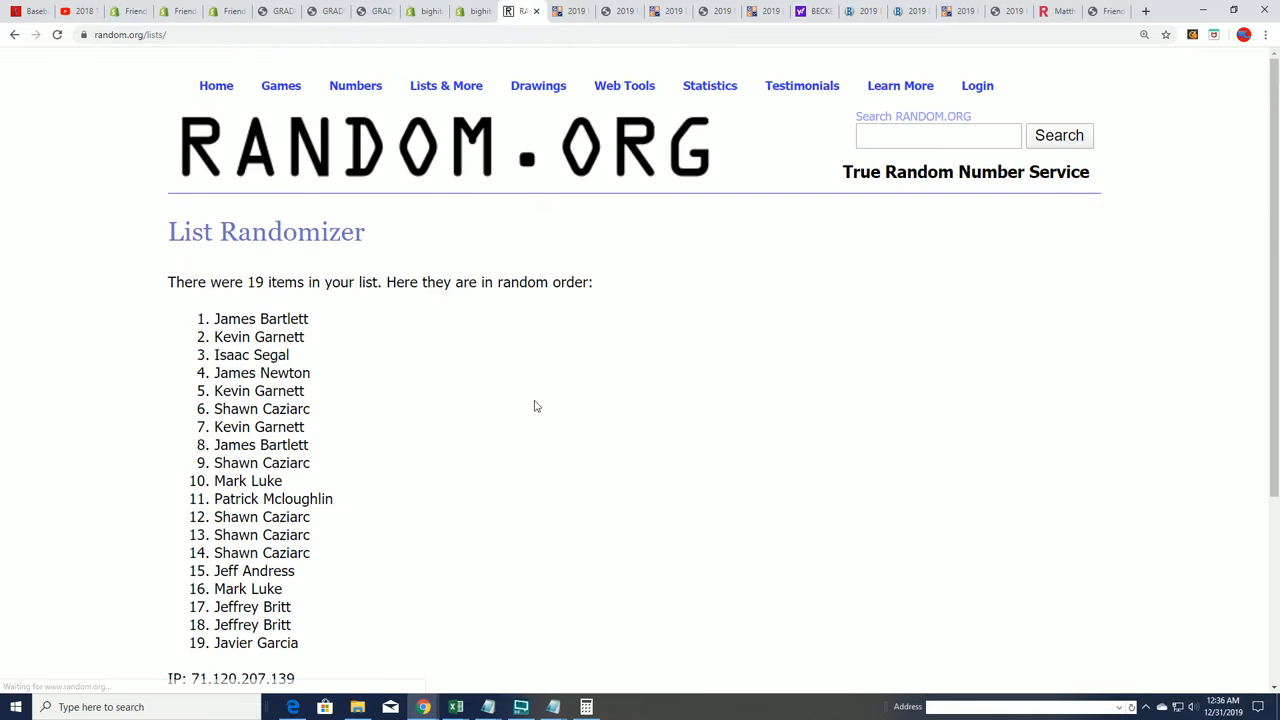
{"action": "scroll", "scroll_direction": "down", "scroll_amount": 3}
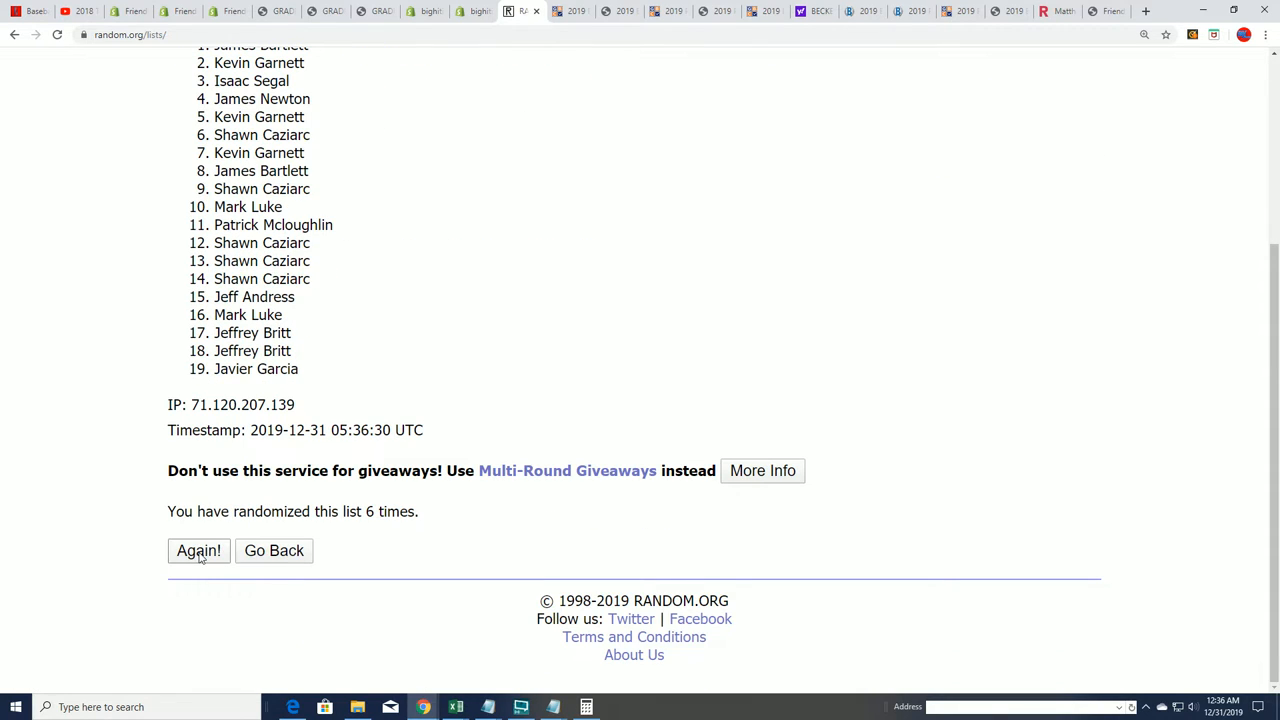
{"action": "left_click", "coordinate": [198, 551]}
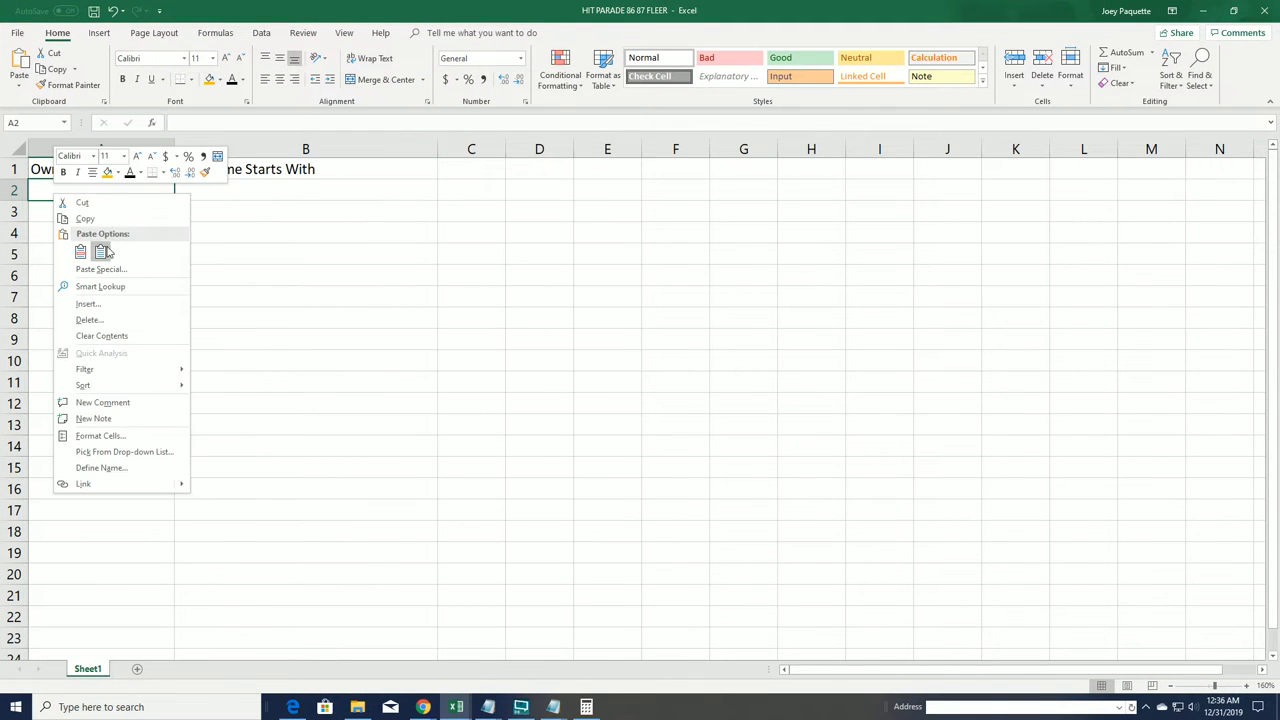
Step: Paste the shuffled owner names into Sheet1 starting at cell A2
{"action": "left_click", "coordinate": [81, 251]}
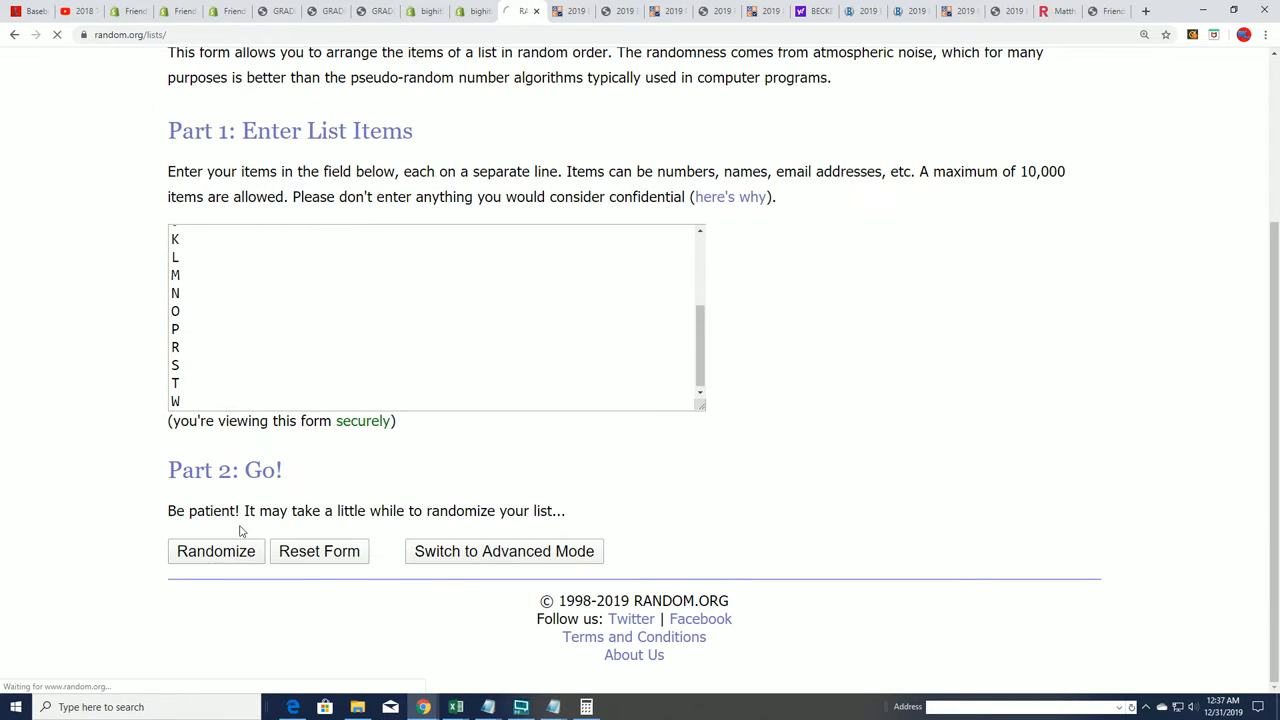
Step: Randomize the 19-item letter list and reshuffle it until randomized seven times, starting with H
{"action": "left_click", "coordinate": [216, 551]}
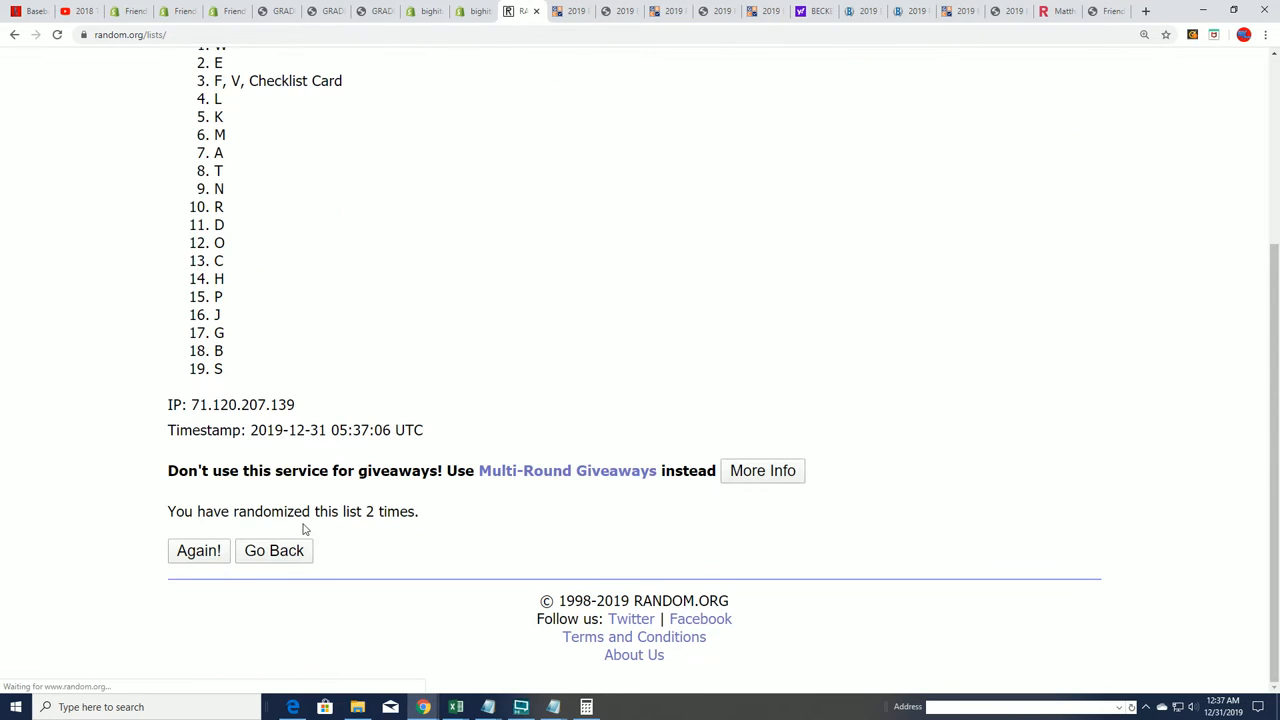
{"action": "left_click", "coordinate": [198, 551]}
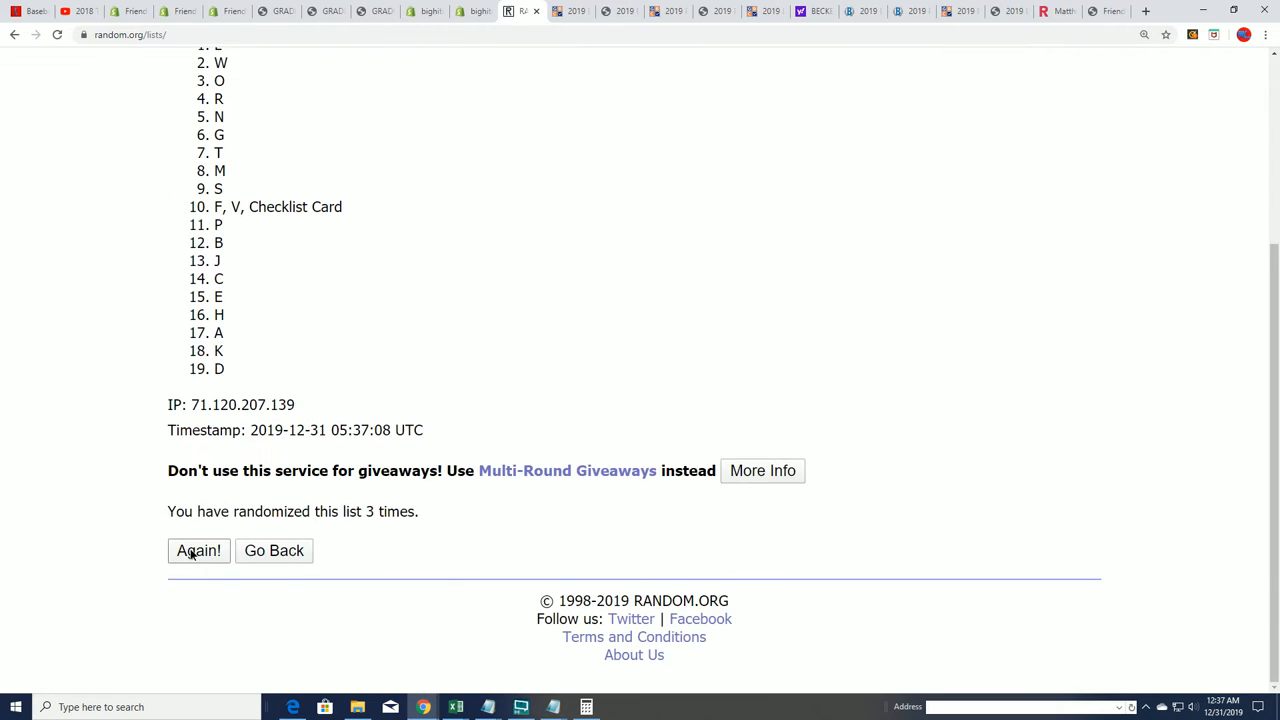
{"action": "left_click", "coordinate": [198, 551]}
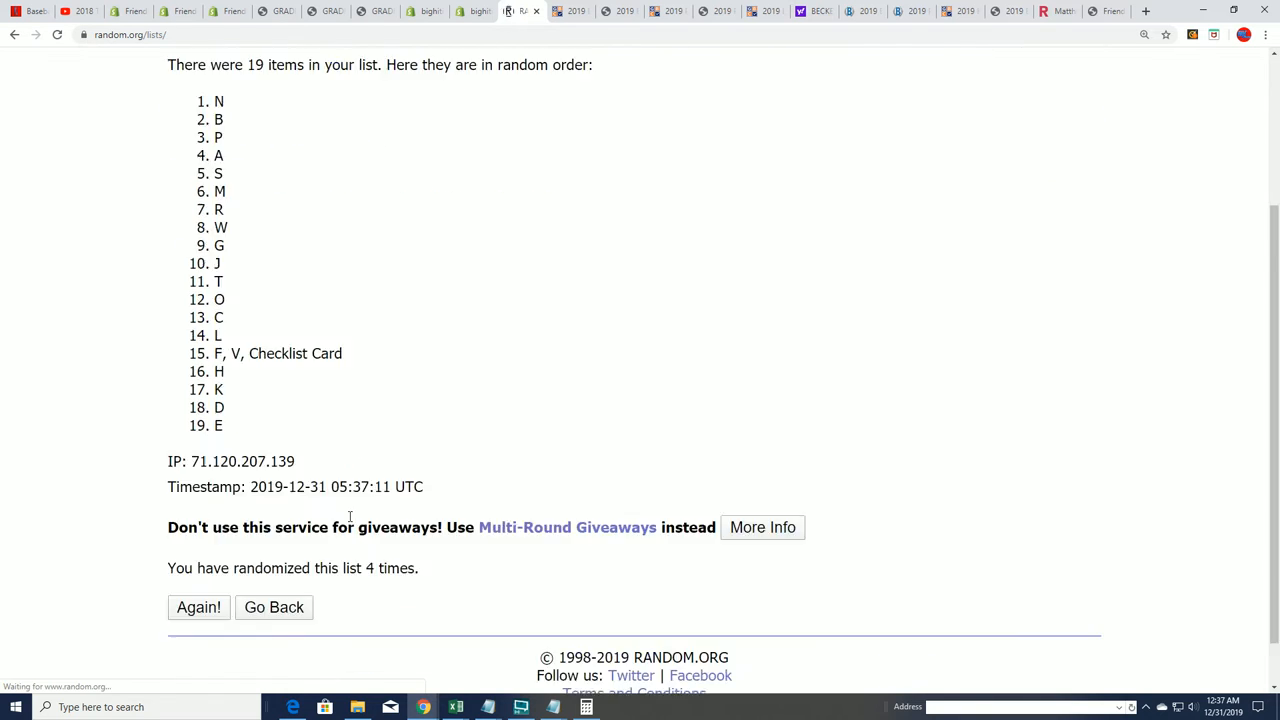
{"action": "left_click", "coordinate": [198, 607]}
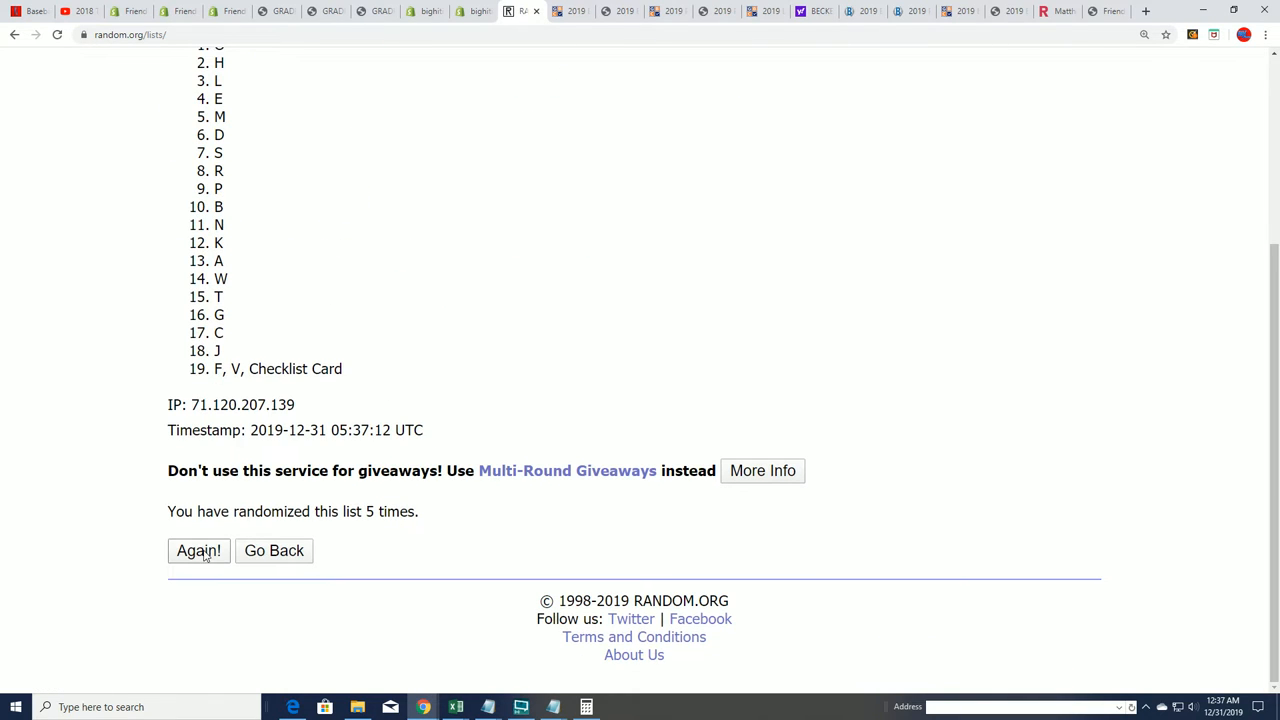
{"action": "left_click", "coordinate": [198, 551]}
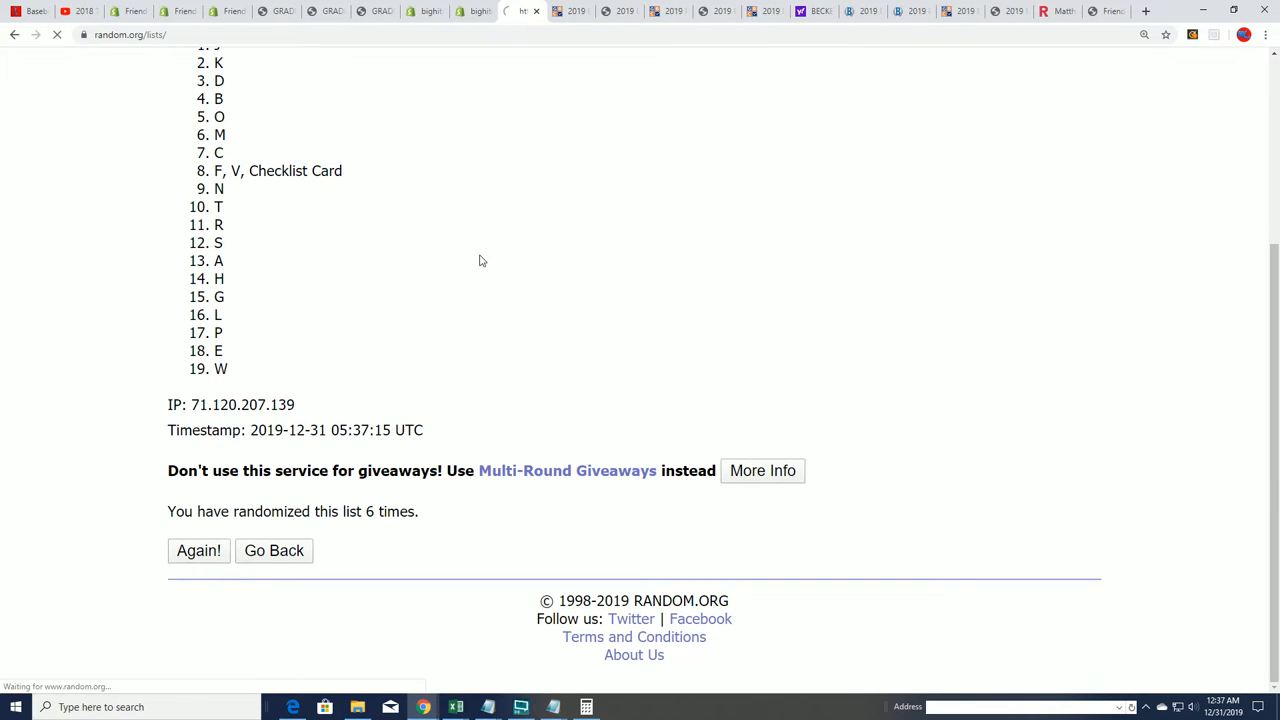
{"action": "left_click", "coordinate": [198, 551]}
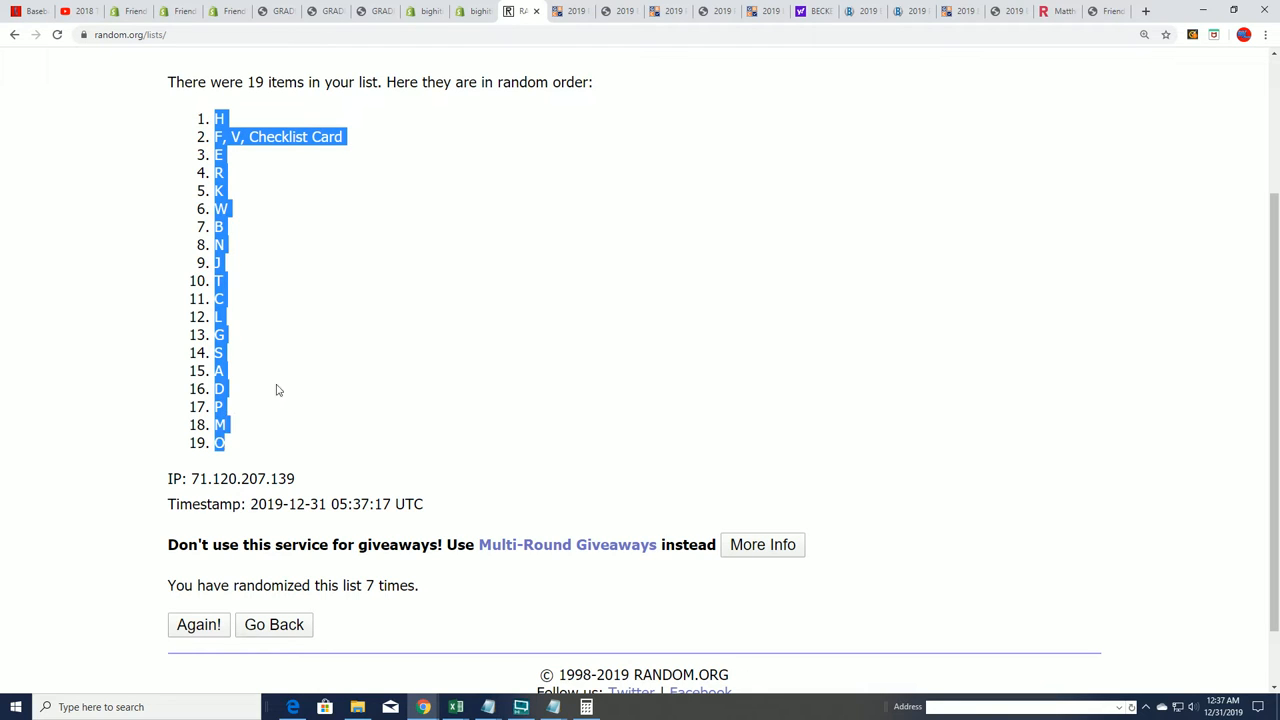
{"action": "mouse_move", "coordinate": [604, 410]}
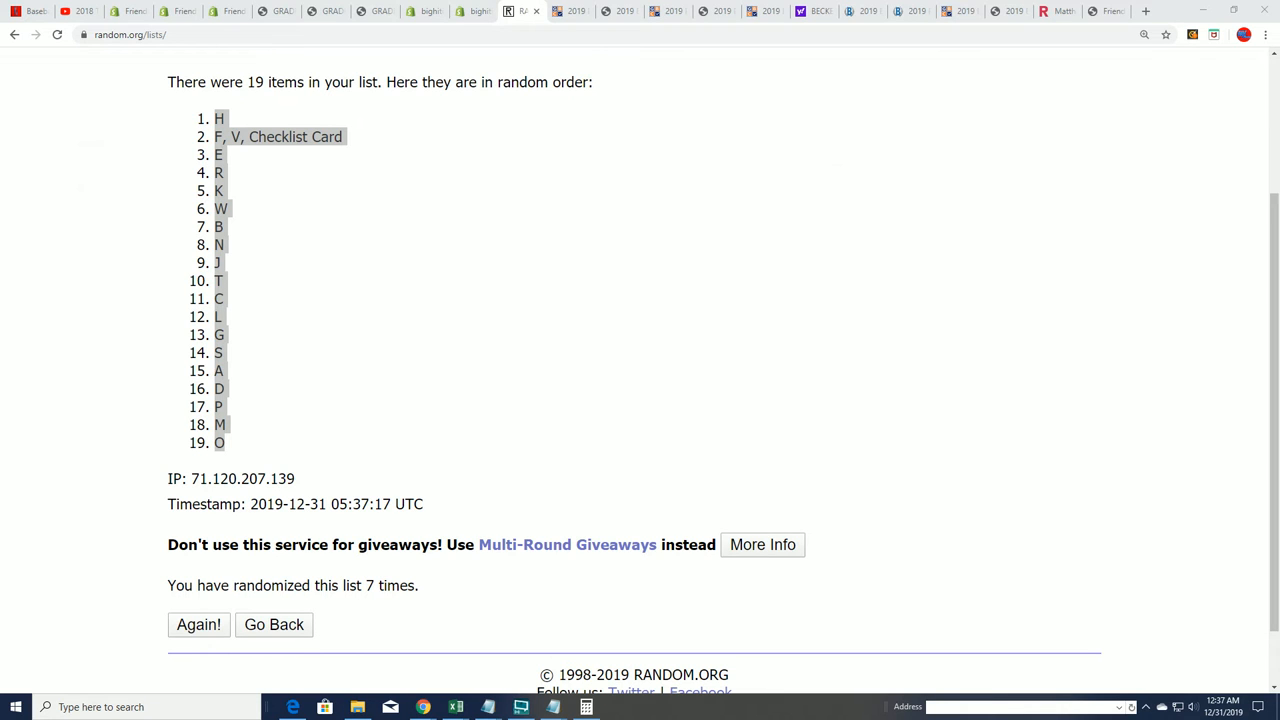
Step: Place the shuffled letters into column B from cell B2 beside the nineteen owners
{"action": "left_click", "coordinate": [456, 706]}
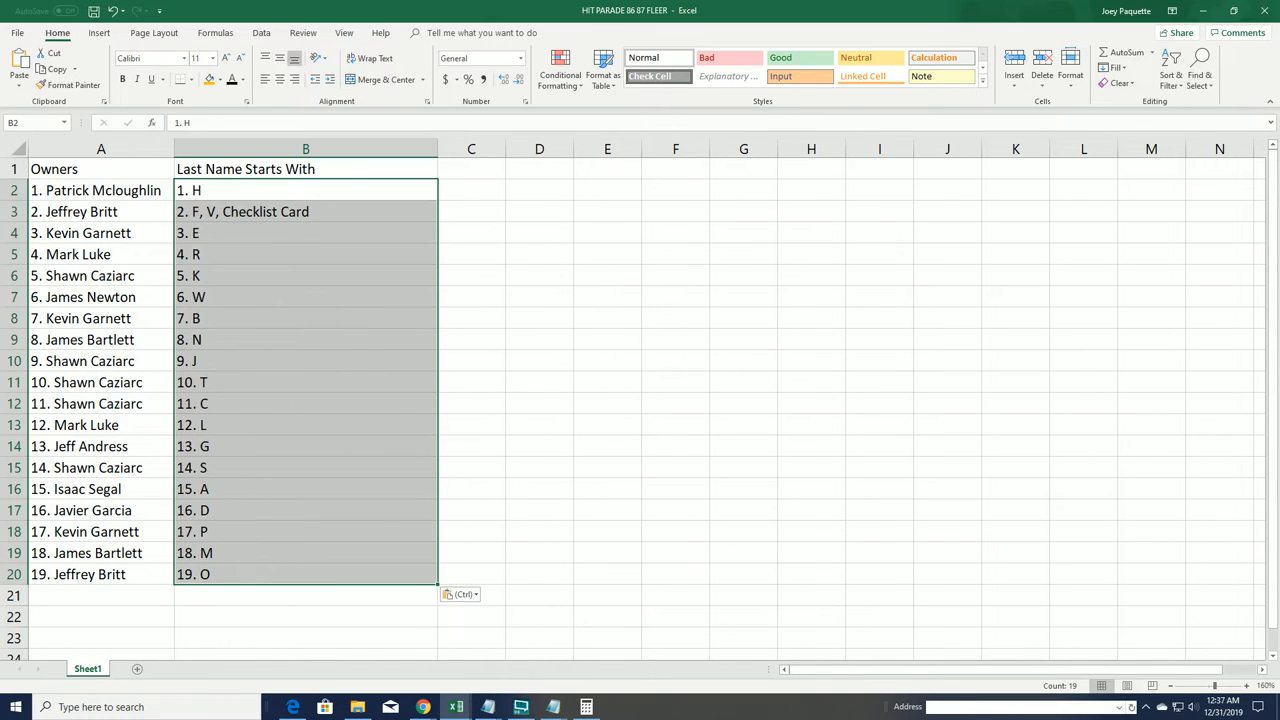
{"action": "mouse_move", "coordinate": [228, 300]}
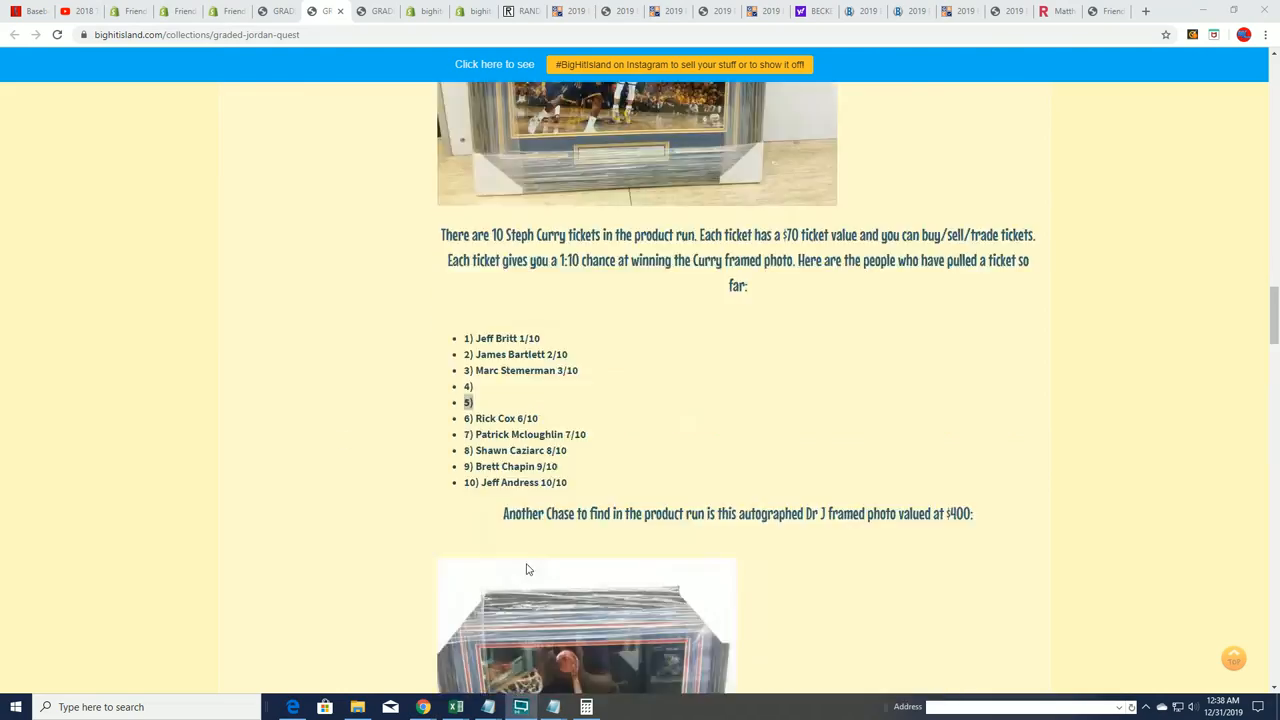
{"action": "scroll", "scroll_direction": "down", "scroll_amount": 3}
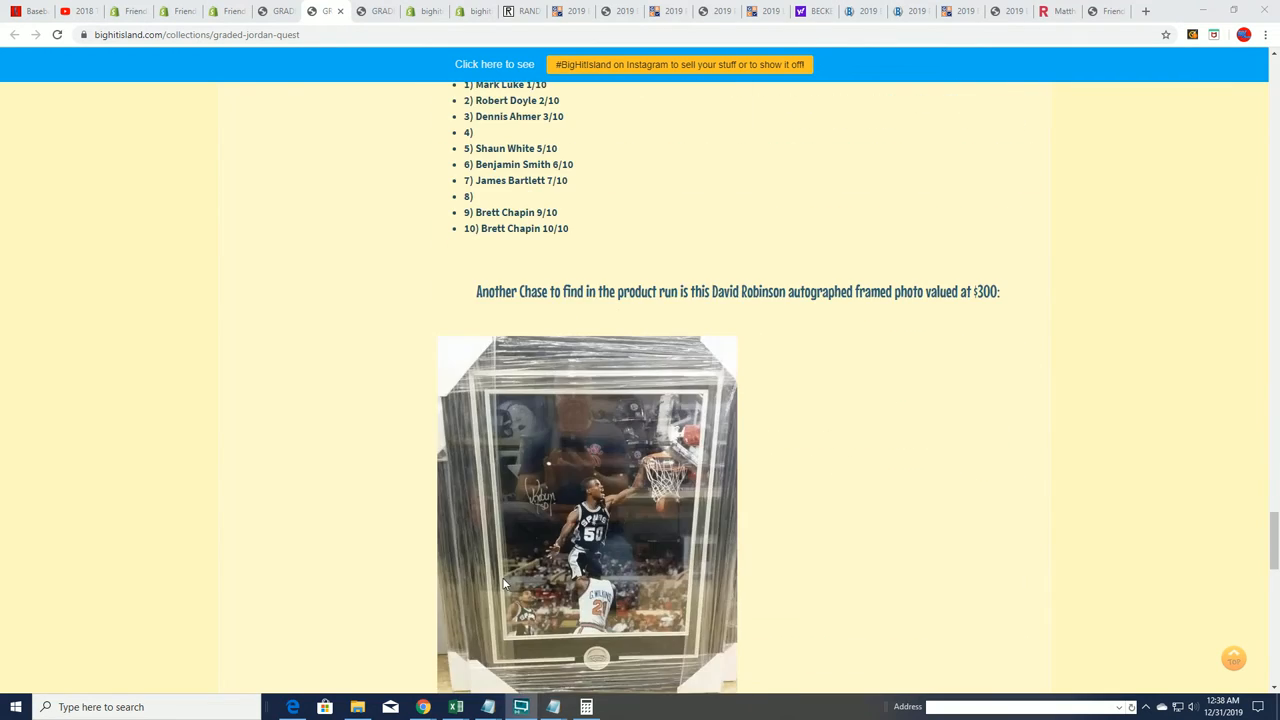
{"action": "scroll", "scroll_direction": "down", "scroll_amount": 3}
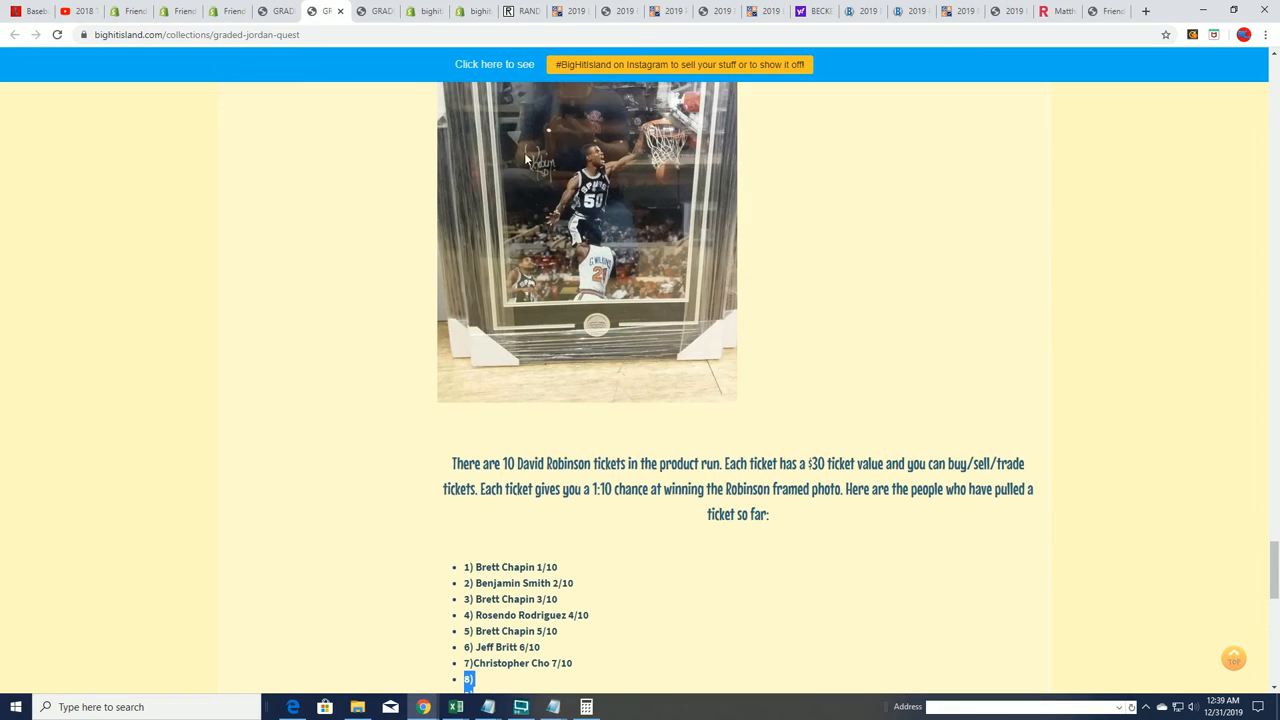
{"action": "scroll", "scroll_direction": "up", "scroll_amount": 3}
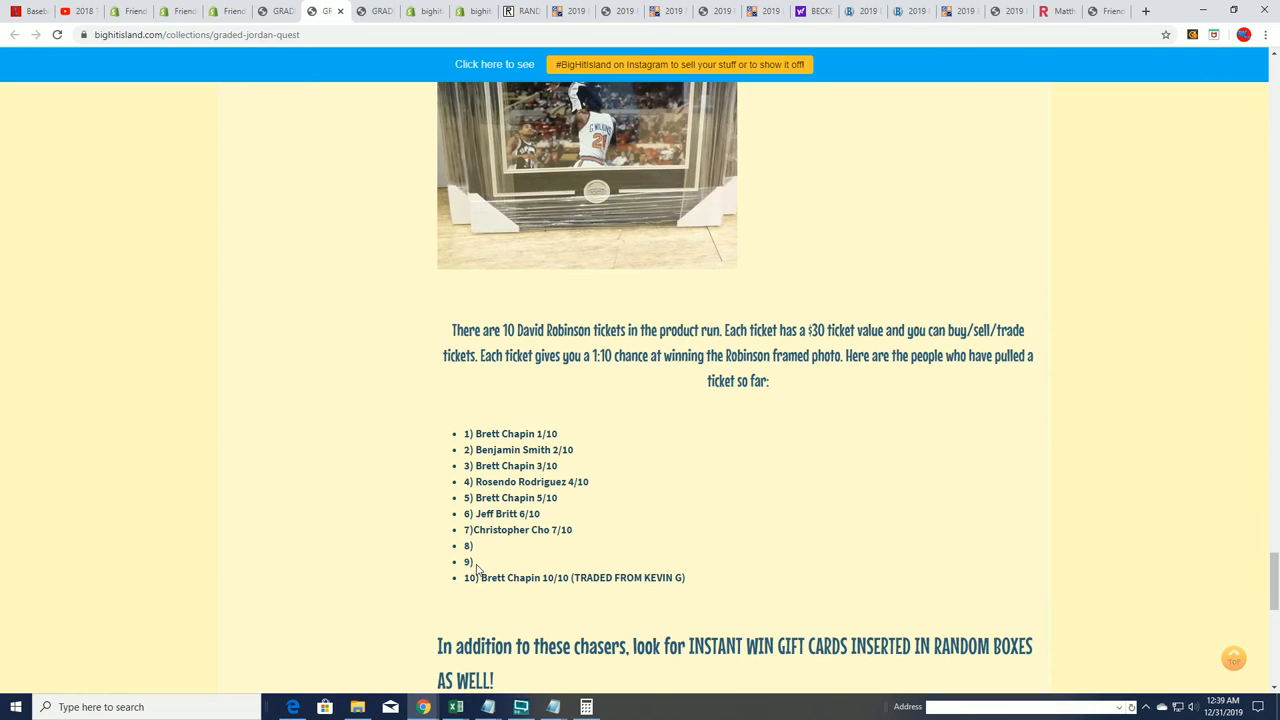
{"action": "mouse_move", "coordinate": [541, 562]}
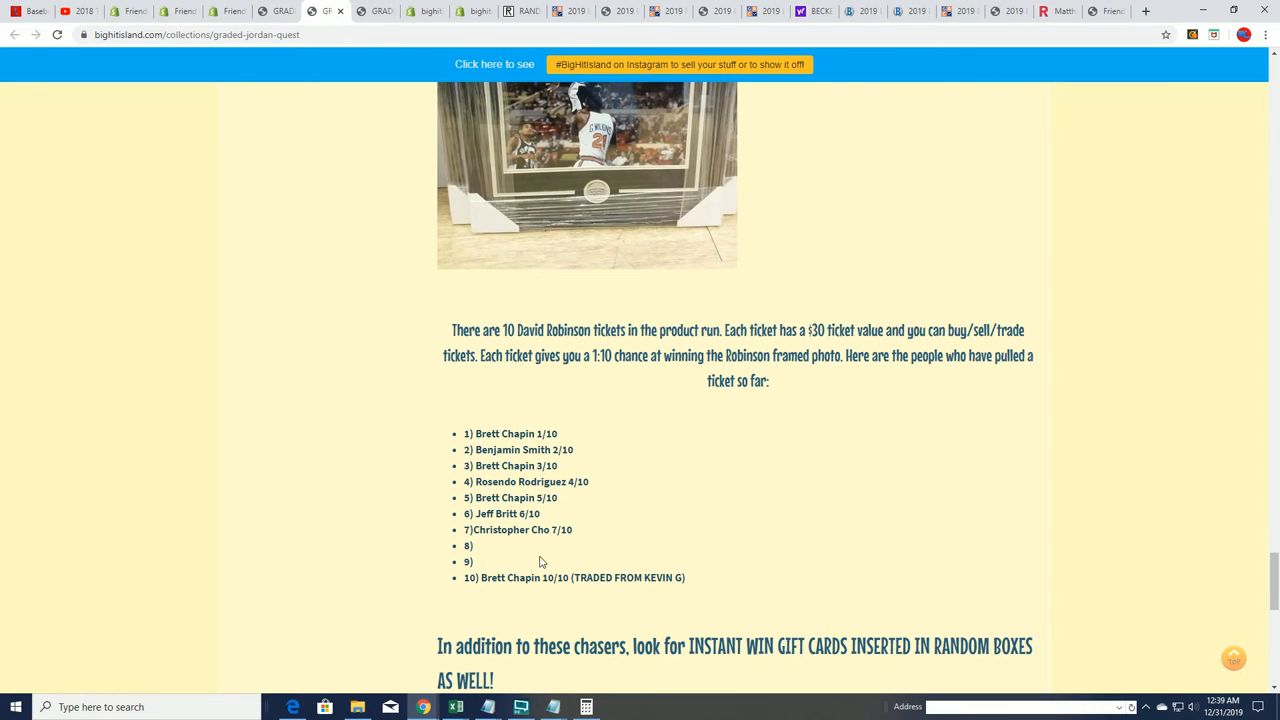
{"action": "double_click", "coordinate": [467, 561]}
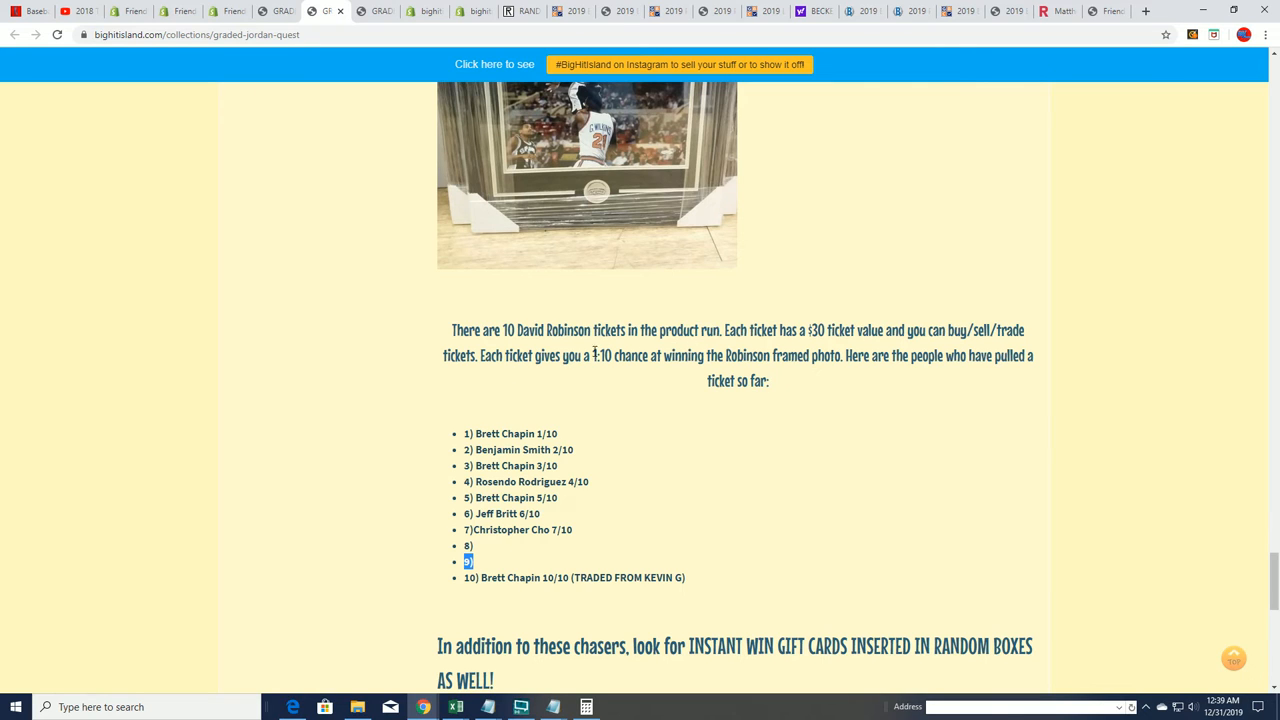
Step: Highlight the Robinson ticket description, then return to the RANDOM.ORG owner list
{"action": "left_click_drag", "start_coordinate": [451, 330], "coordinate": [937, 356]}
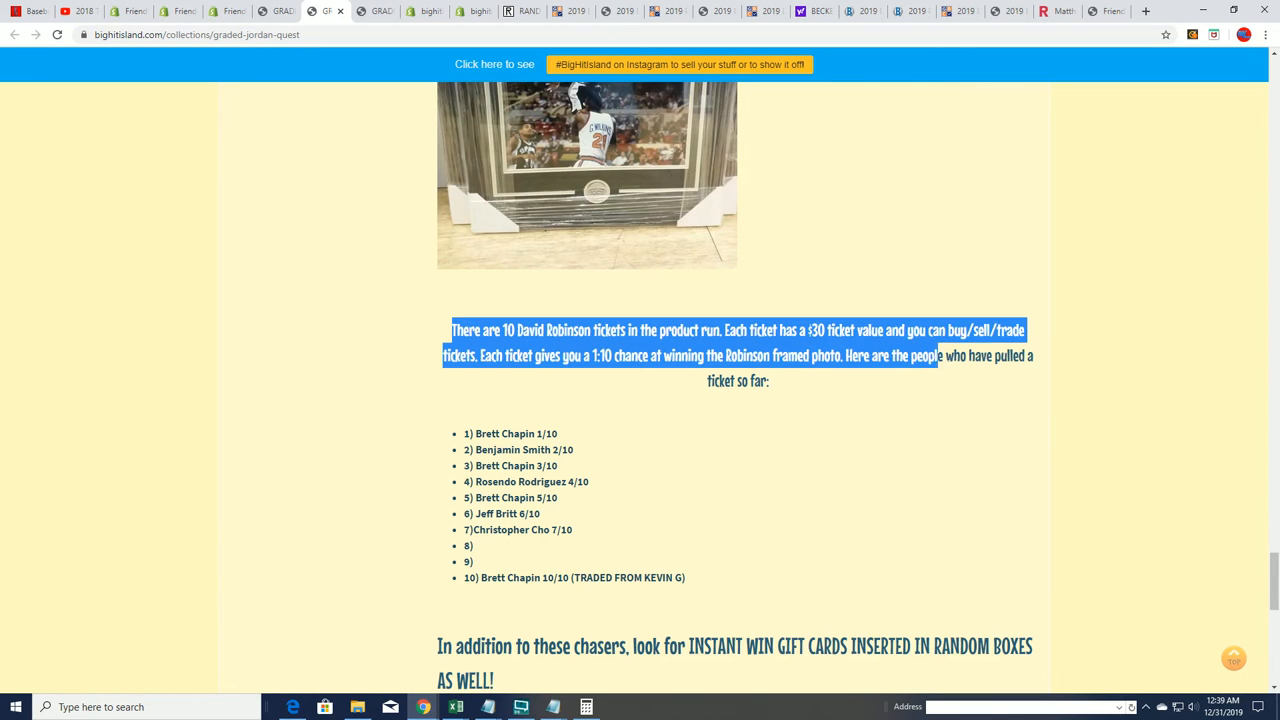
{"action": "left_click", "coordinate": [677, 481]}
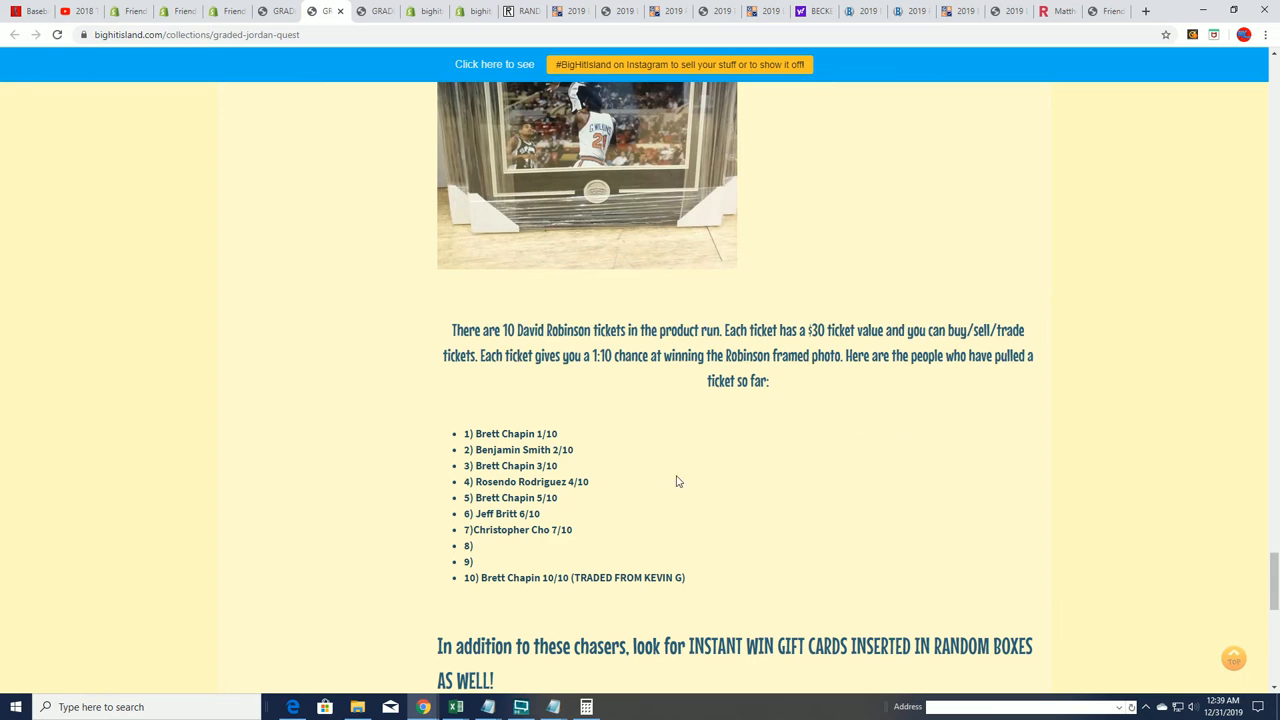
{"action": "scroll", "scroll_direction": "down", "scroll_amount": 3}
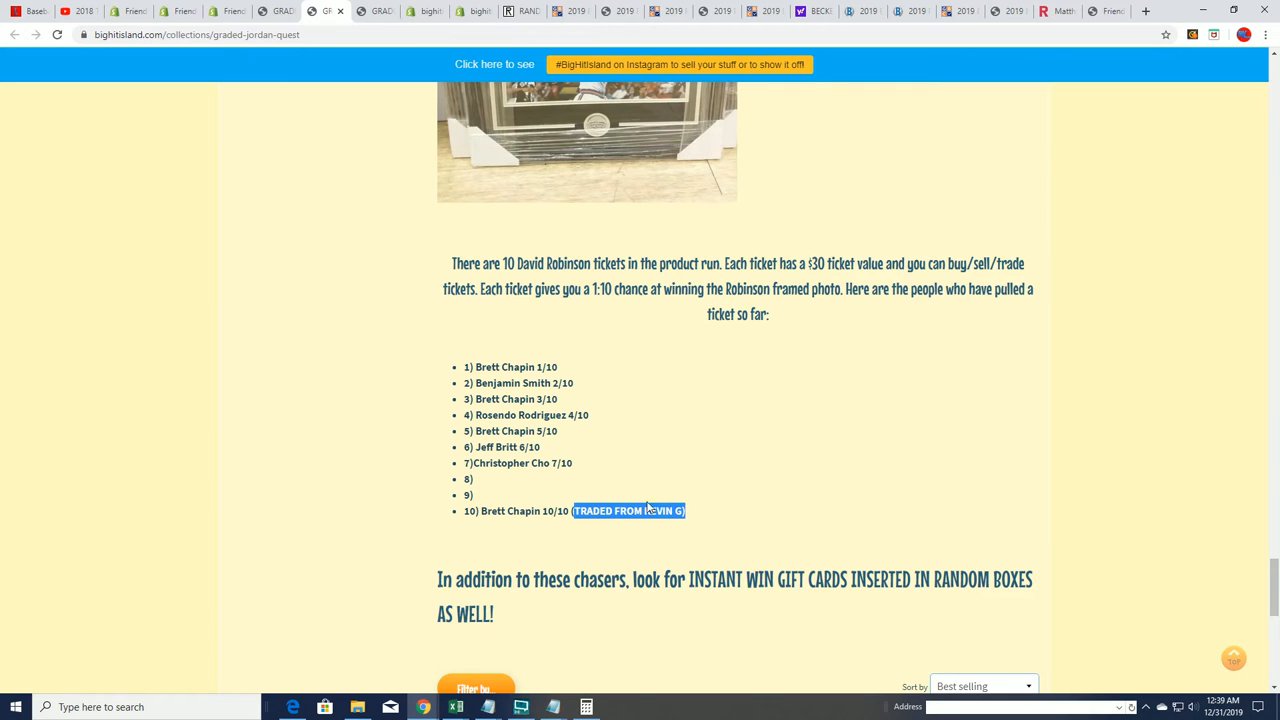
{"action": "mouse_move", "coordinate": [478, 485]}
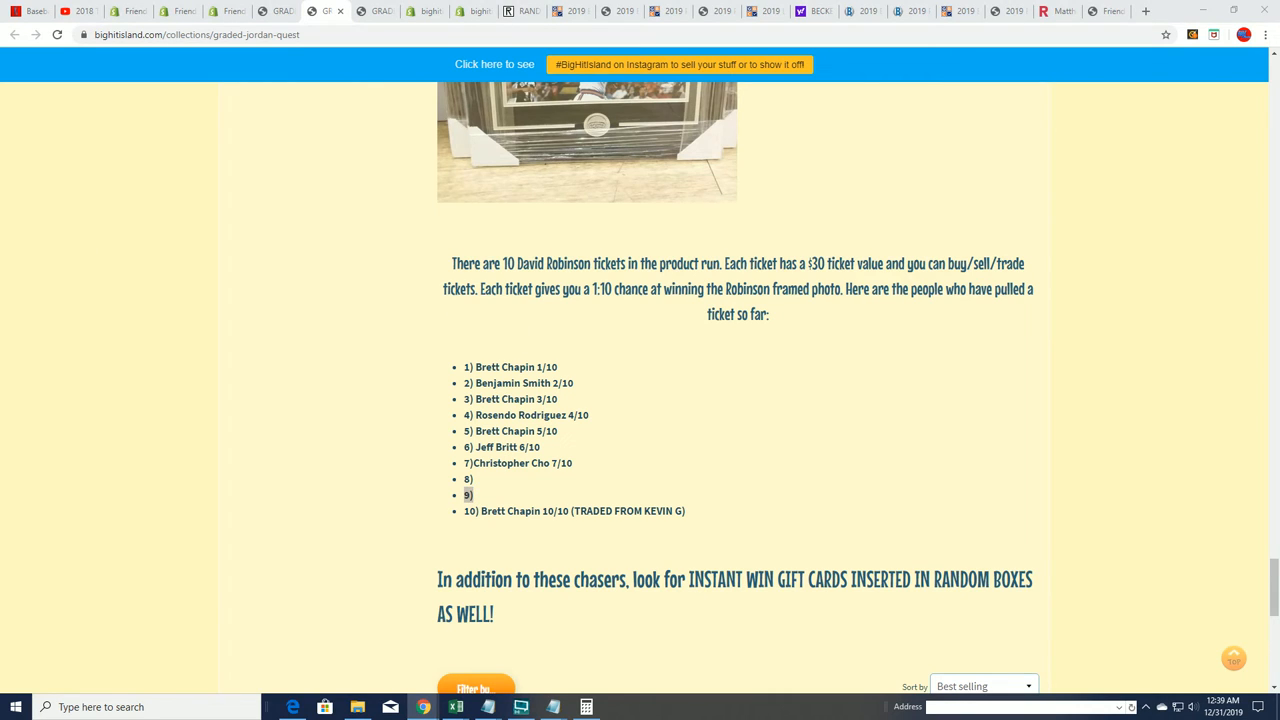
{"action": "left_click", "coordinate": [456, 707]}
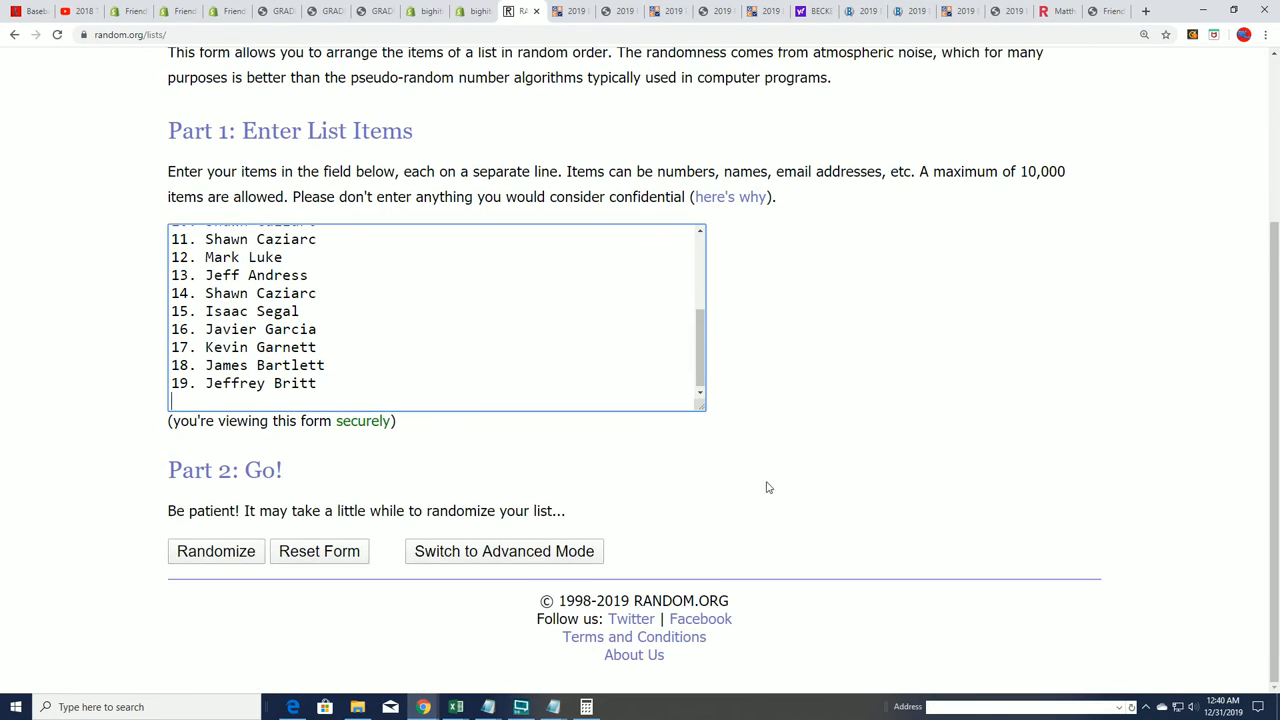
{"action": "mouse_move", "coordinate": [210, 551]}
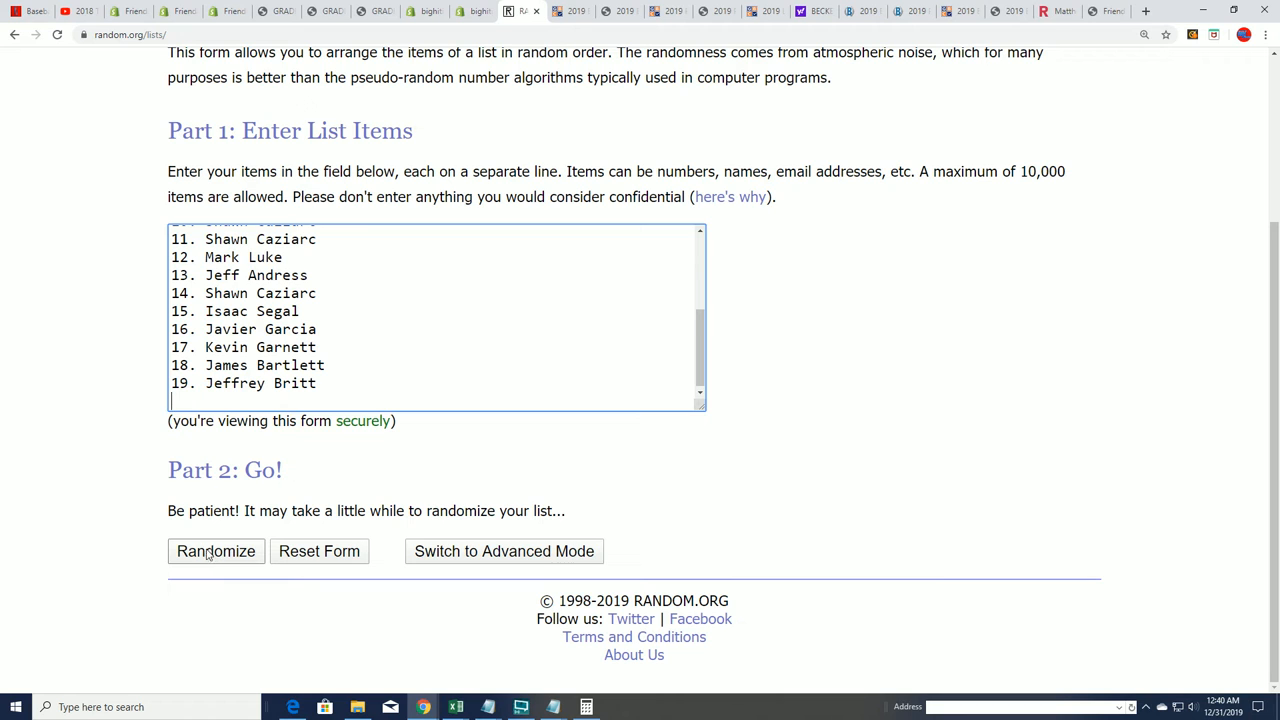
Step: Randomize the 19 numbered owner names seven times, ending with 7. Kevin Garnett first
{"action": "left_click", "coordinate": [215, 551]}
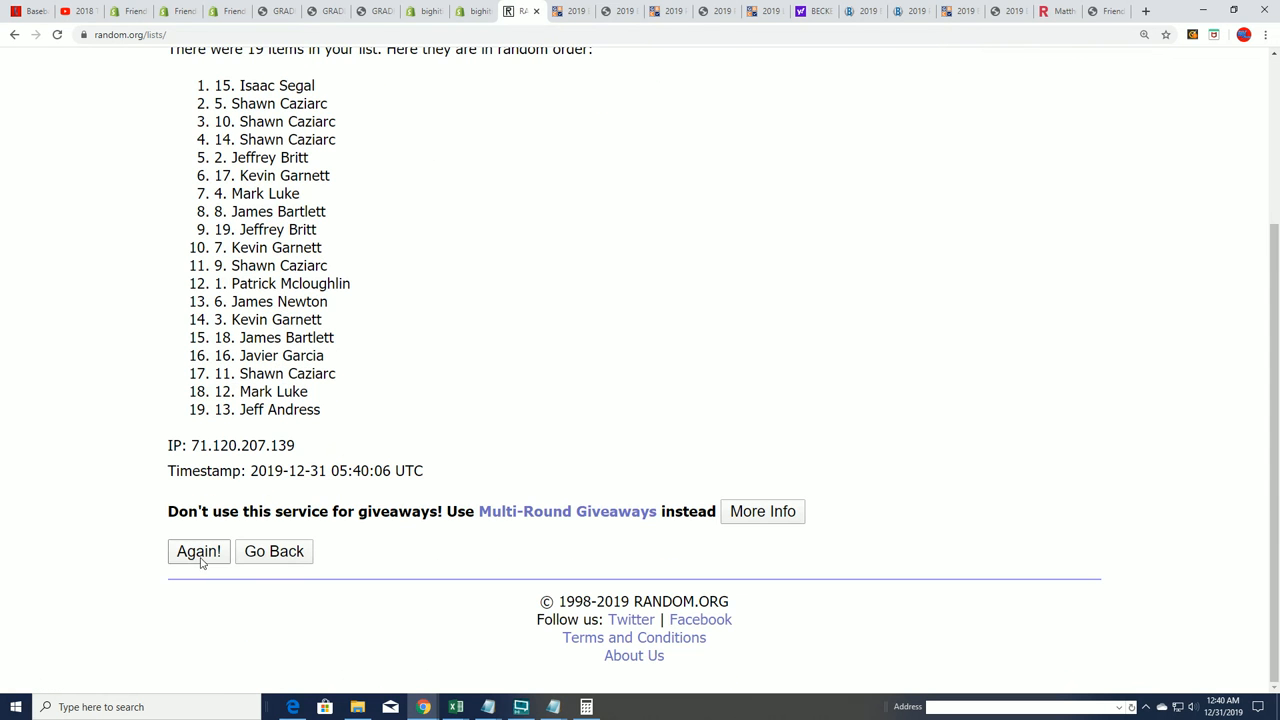
{"action": "left_click", "coordinate": [198, 551]}
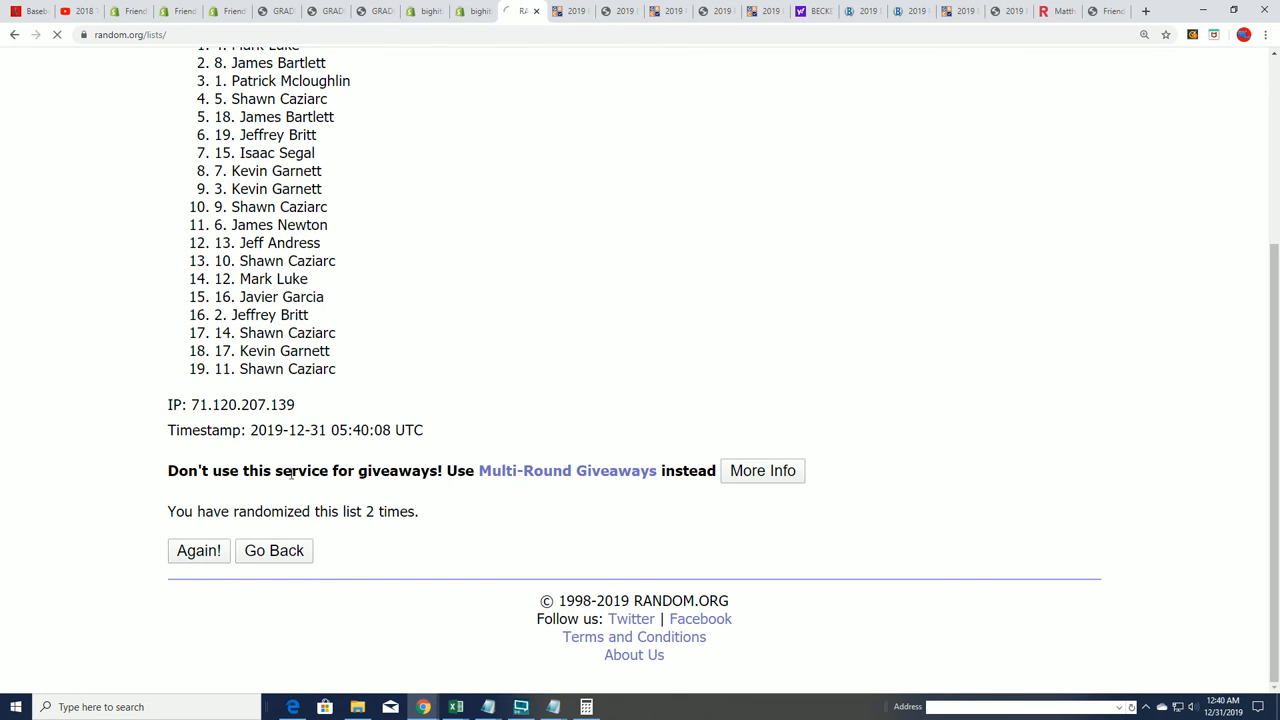
{"action": "left_click", "coordinate": [198, 551]}
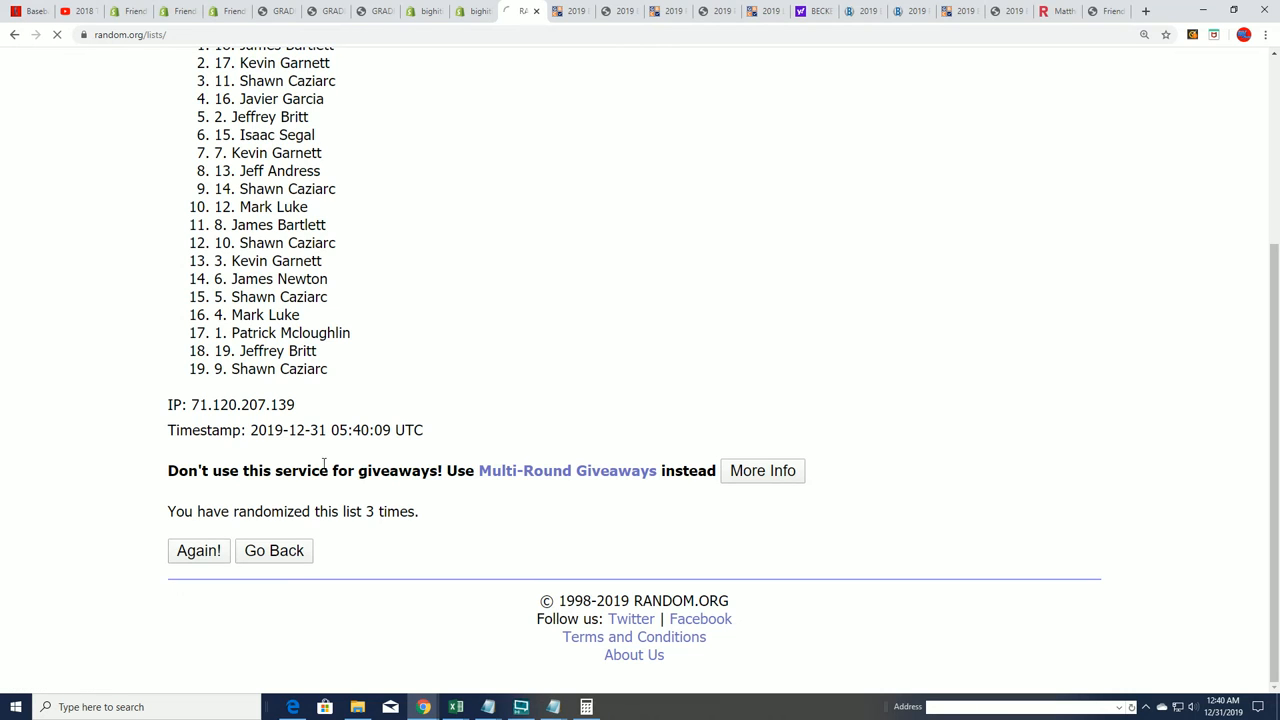
{"action": "left_click", "coordinate": [198, 551]}
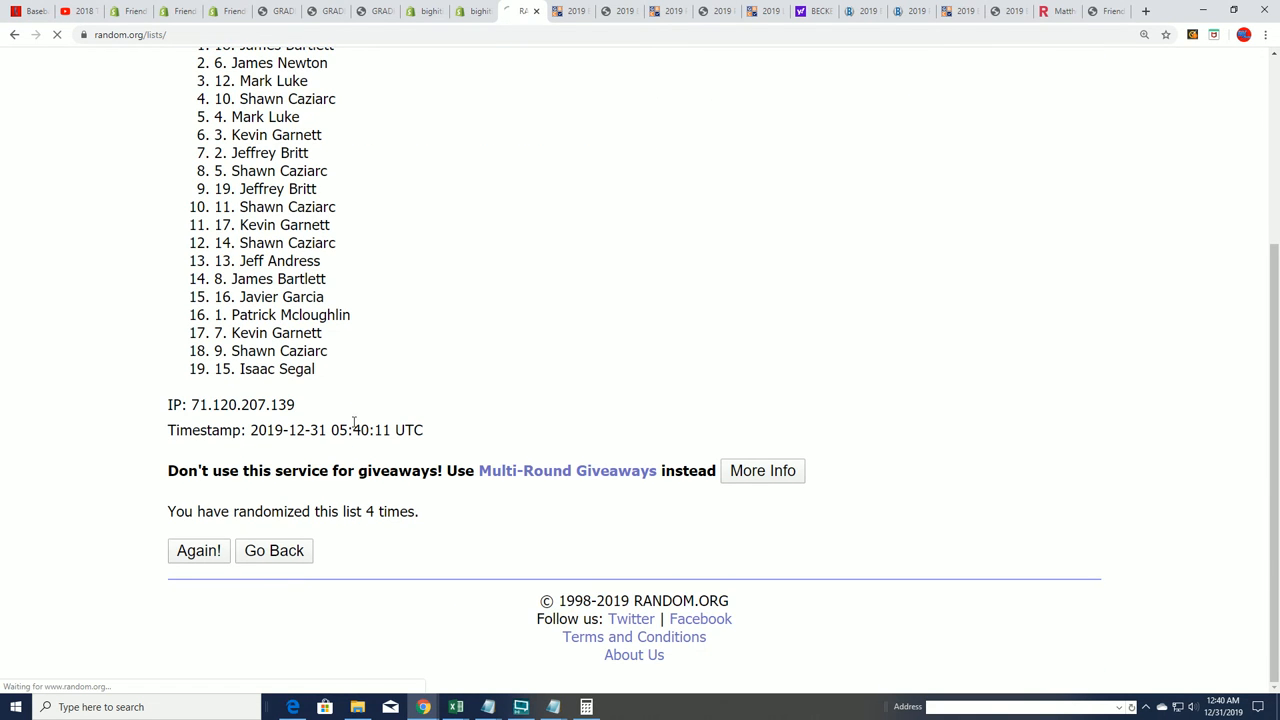
{"action": "left_click", "coordinate": [198, 551]}
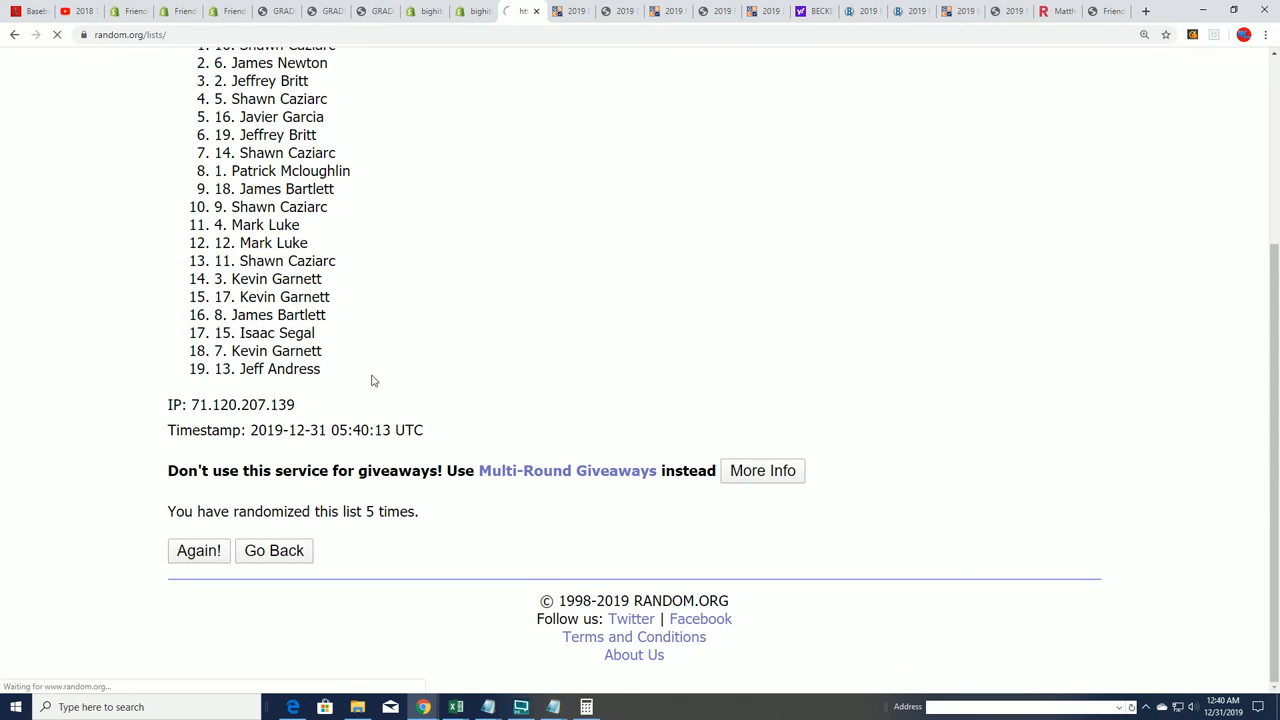
{"action": "left_click", "coordinate": [198, 551]}
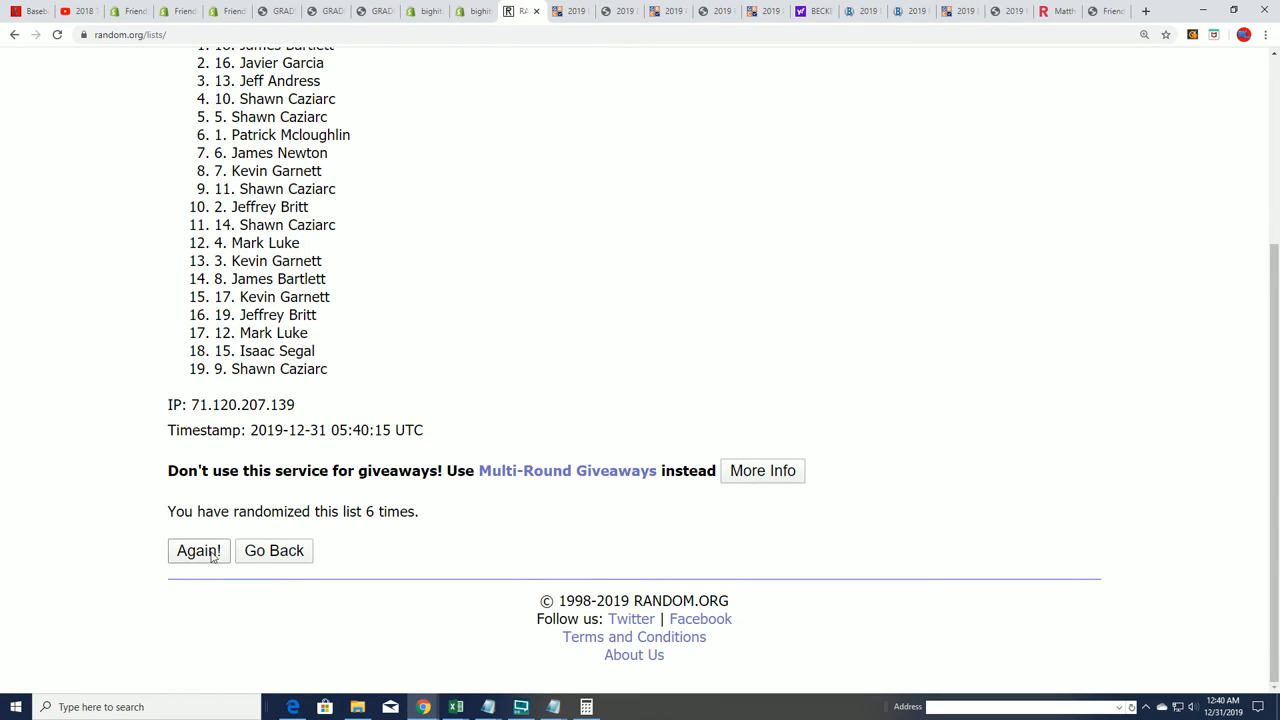
{"action": "left_click", "coordinate": [198, 551]}
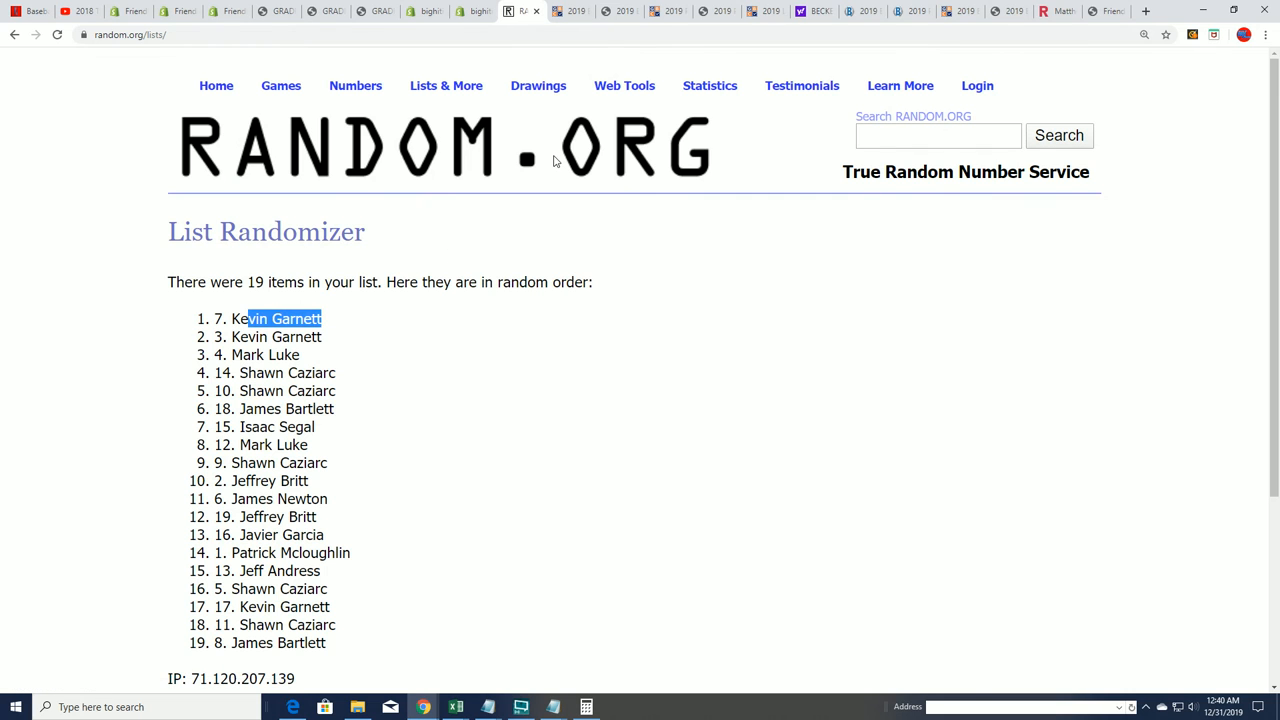
{"action": "mouse_move", "coordinate": [480, 267]}
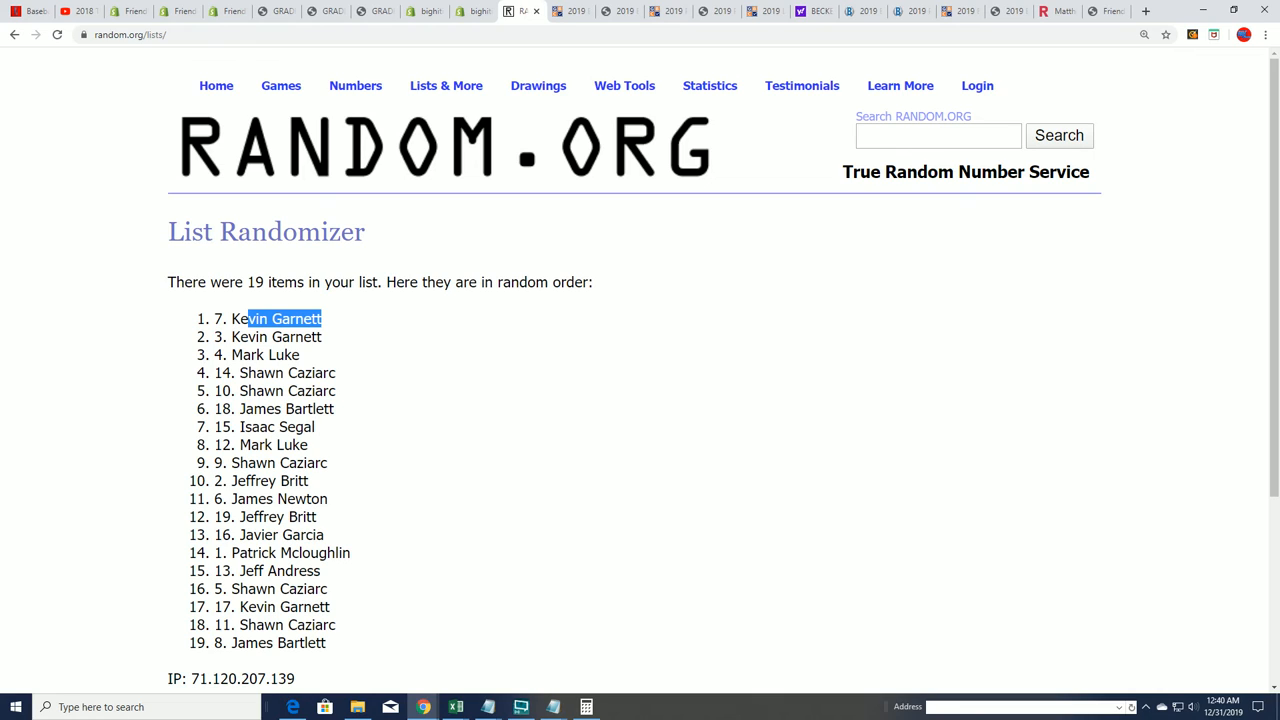
{"action": "mouse_move", "coordinate": [301, 402]}
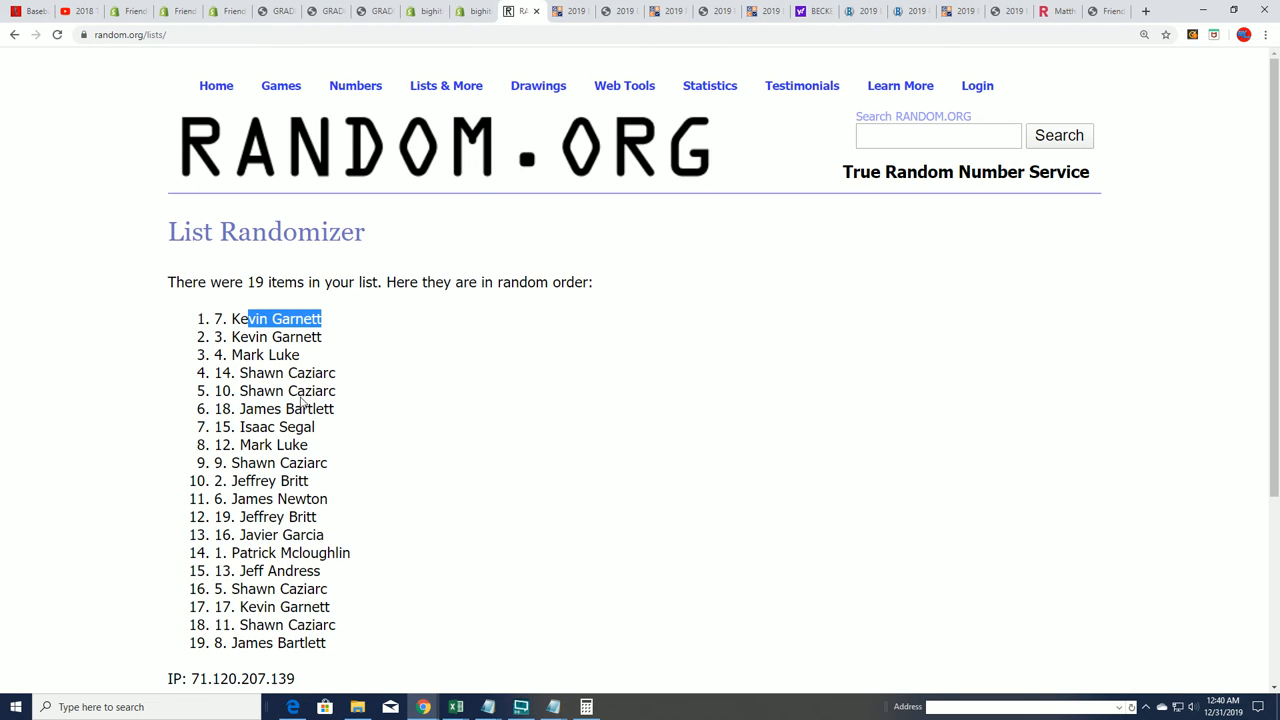
{"action": "scroll", "scroll_direction": "down", "scroll_amount": 3}
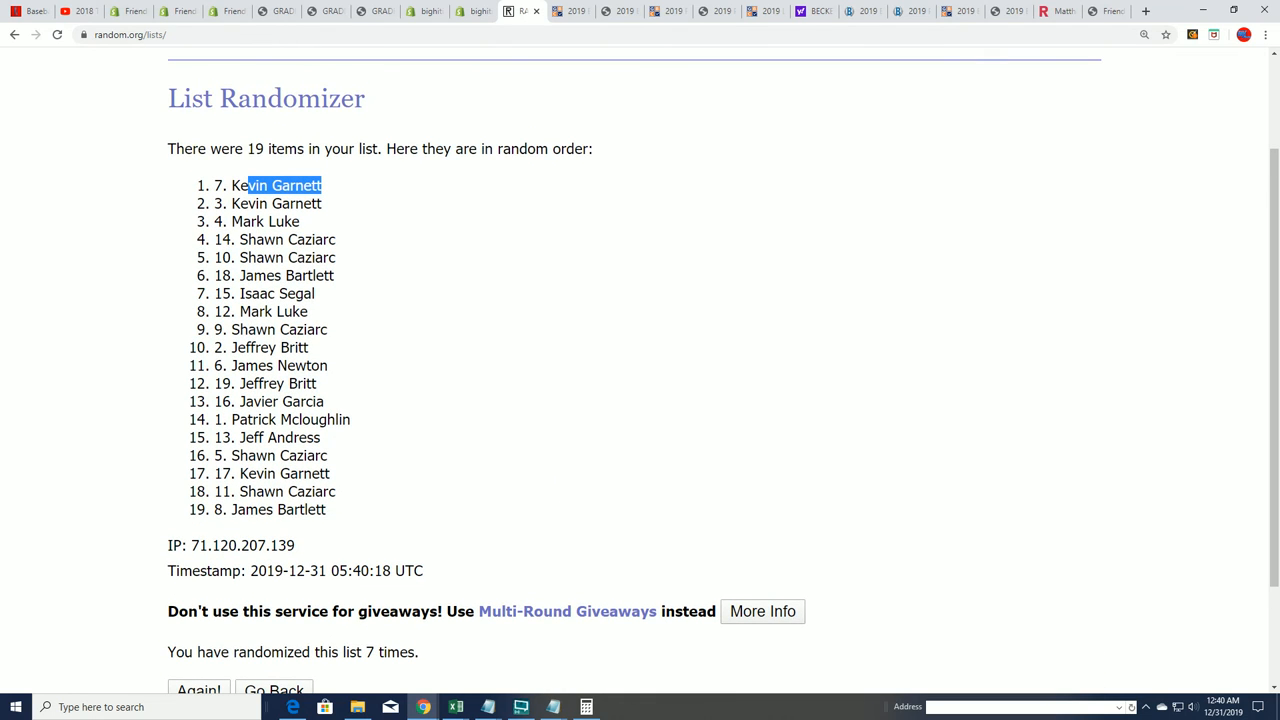